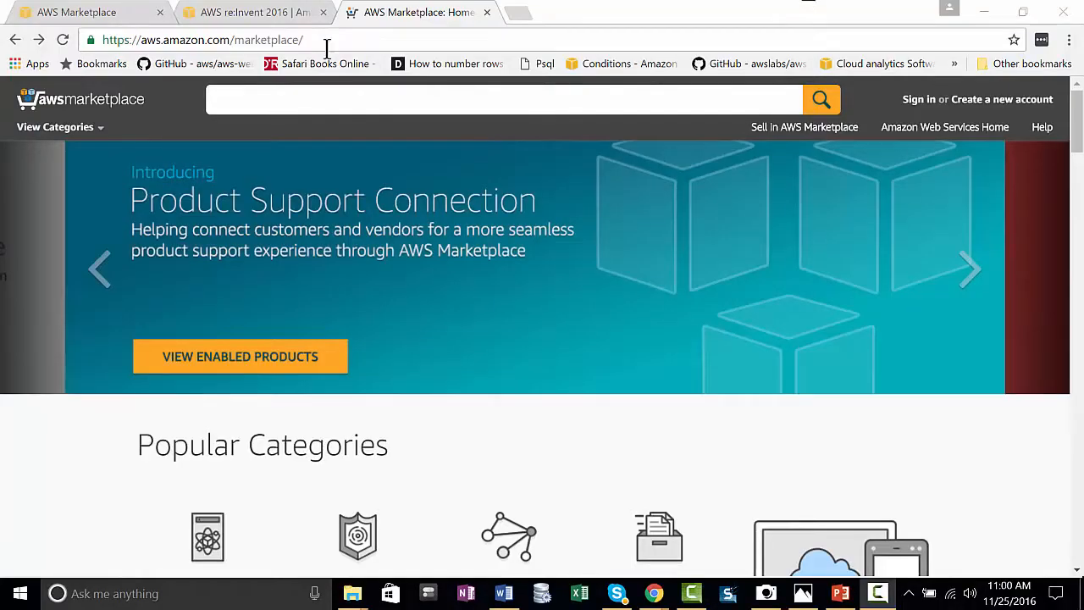
mouse_move(212, 59)
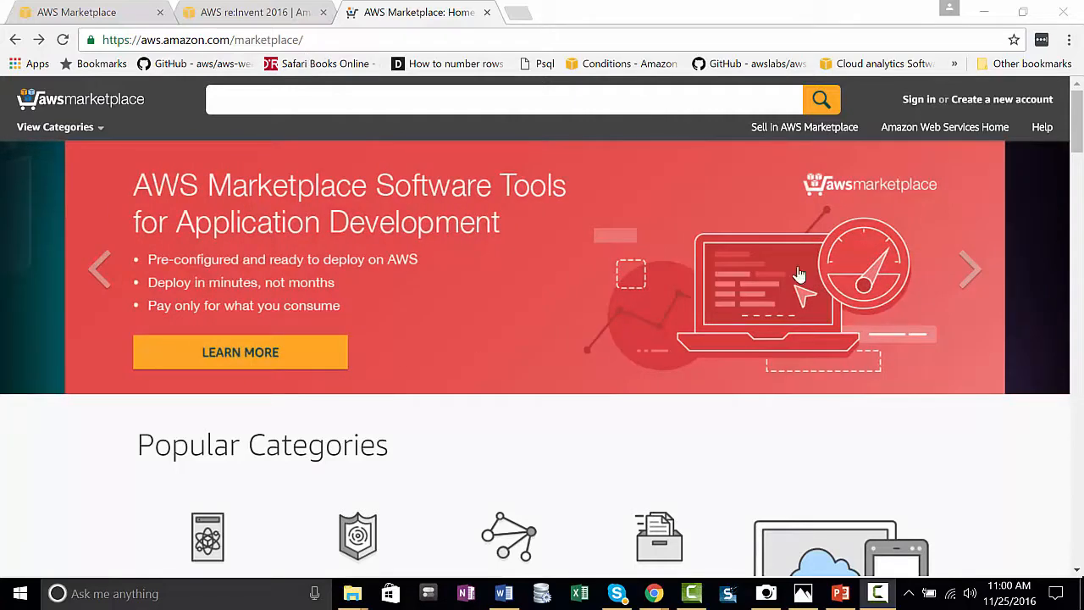
mouse_move(1037, 354)
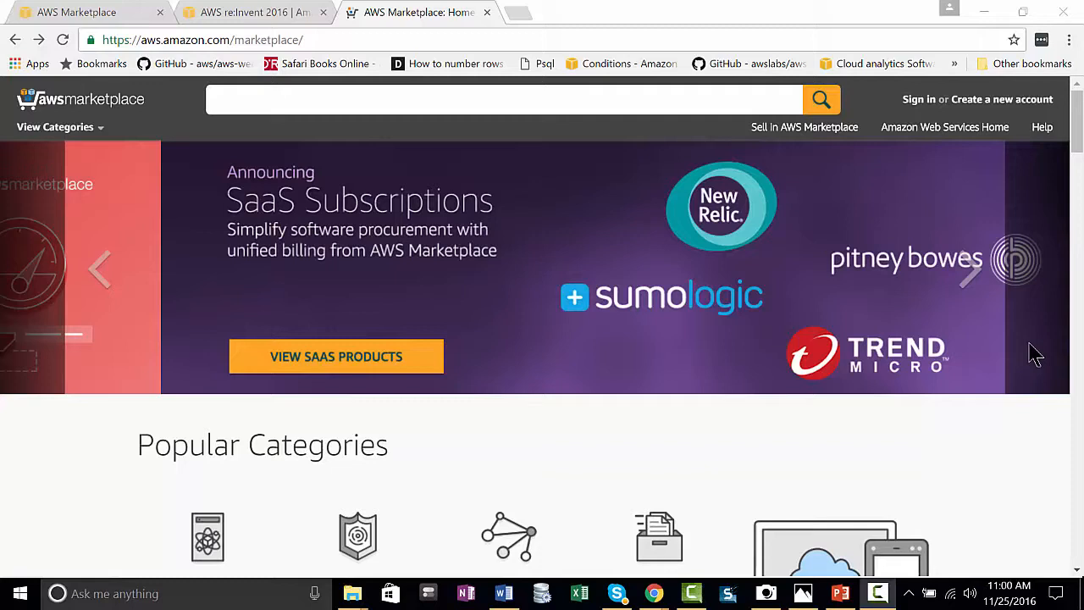
- Briefly visit the Business Intelligence category listings, then return to the marketplace homepage
scroll("down", 3)
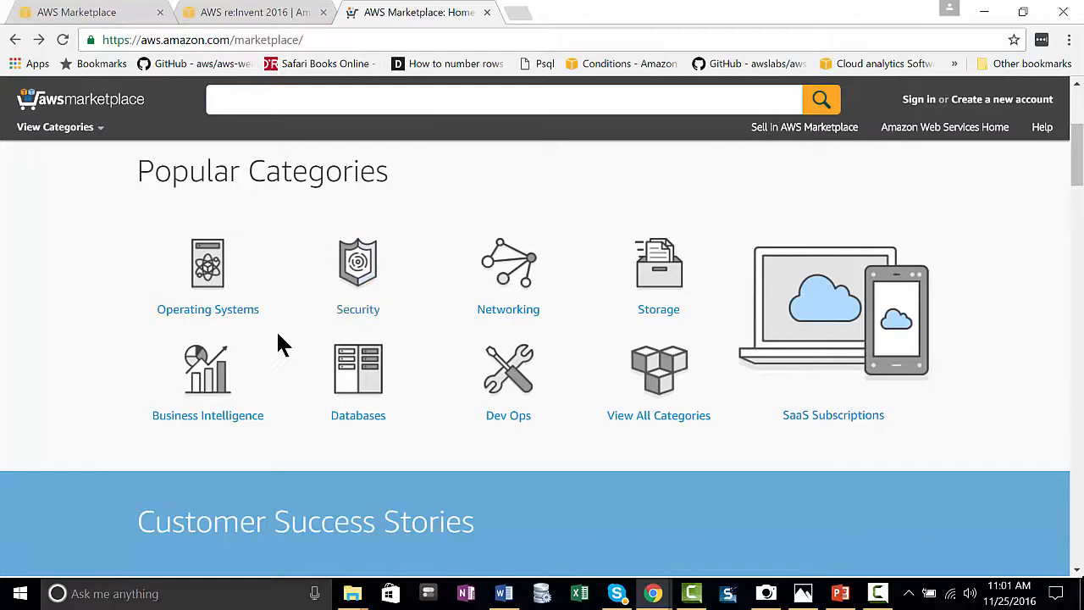
mouse_move(241, 423)
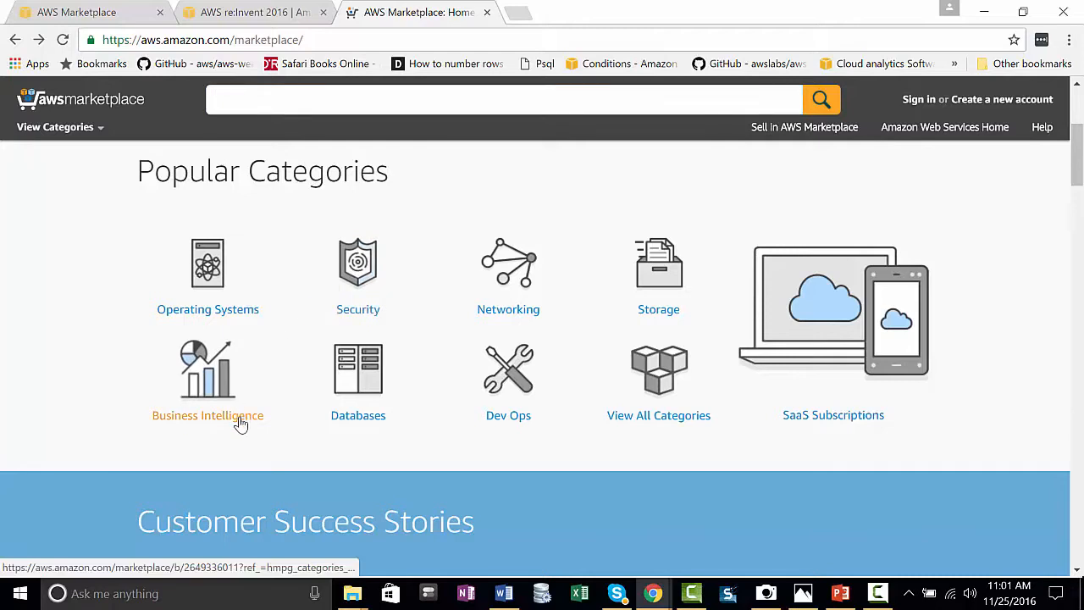
left_click(207, 415)
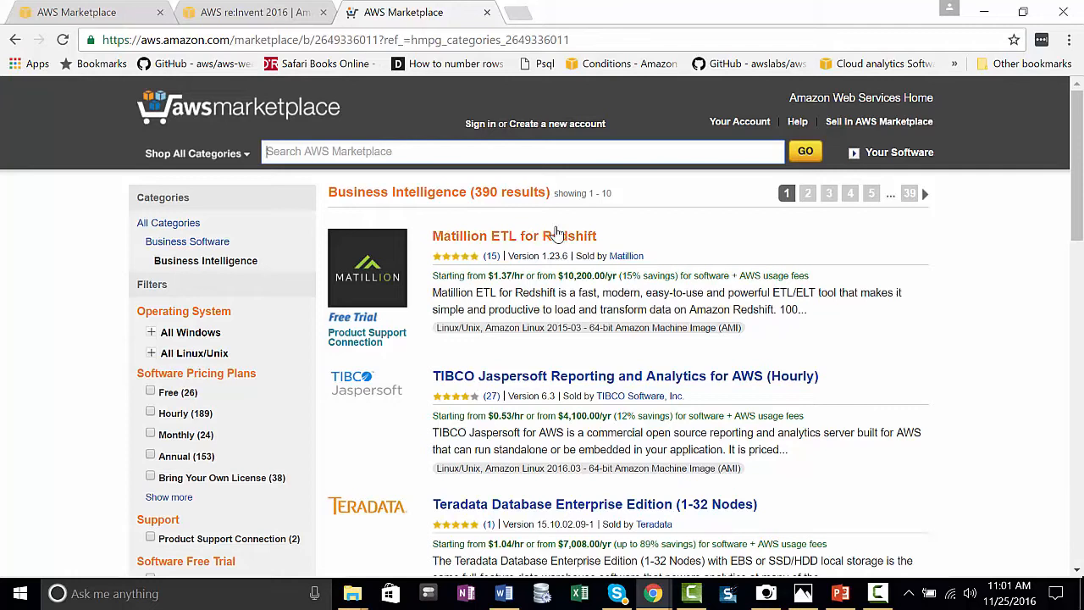
mouse_move(975, 545)
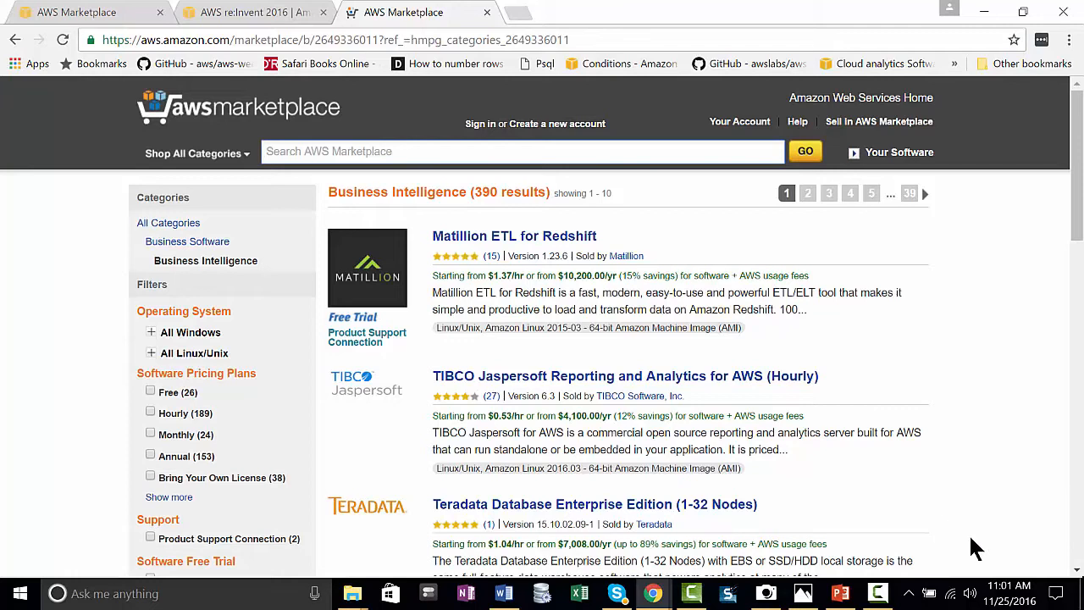
mouse_move(34, 42)
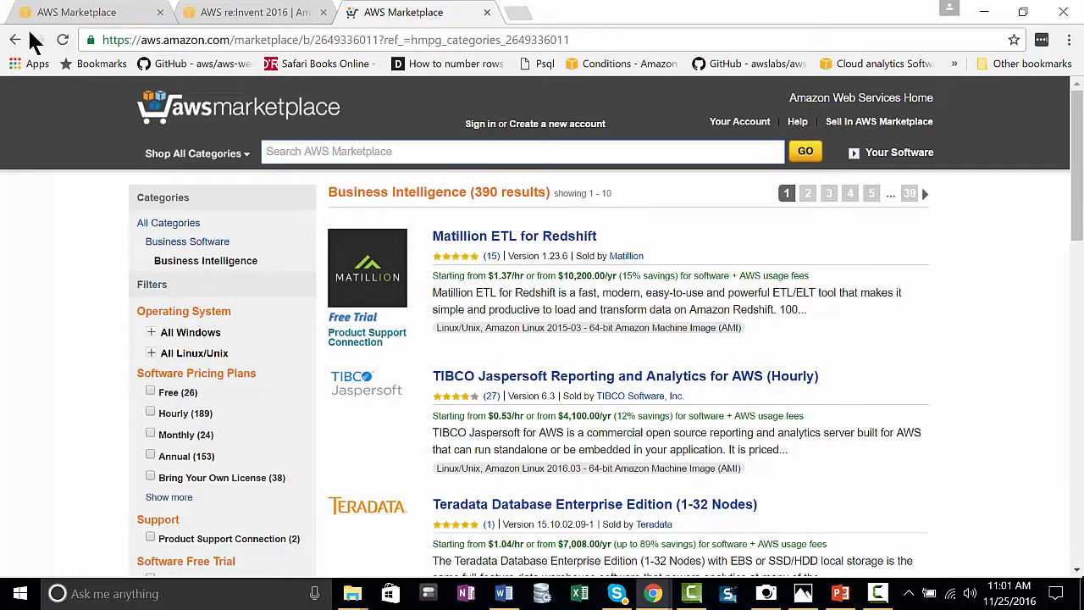
left_click(15, 40)
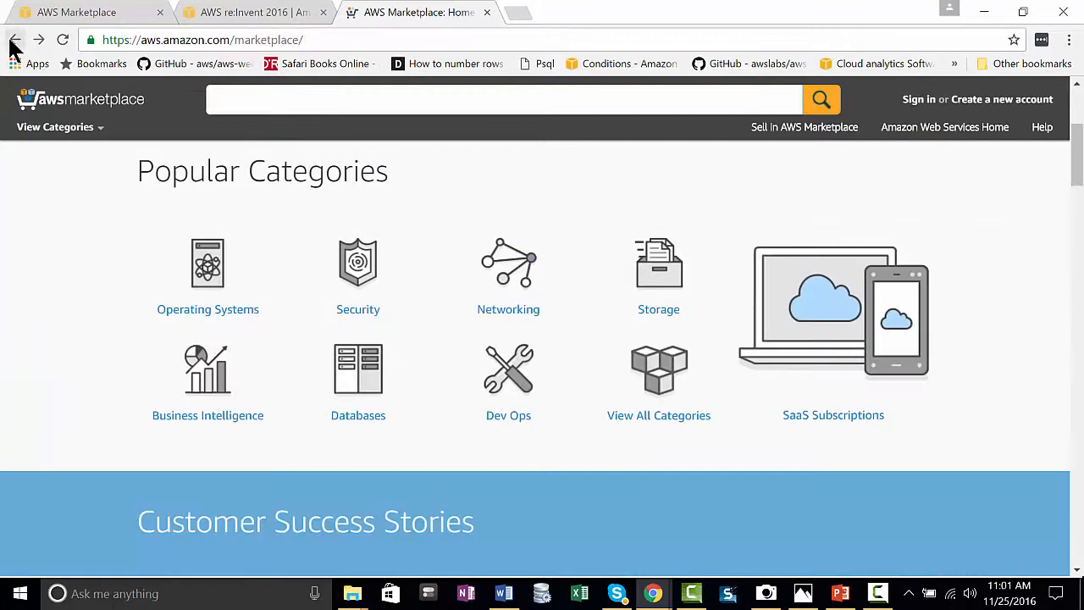
scroll("down", 3)
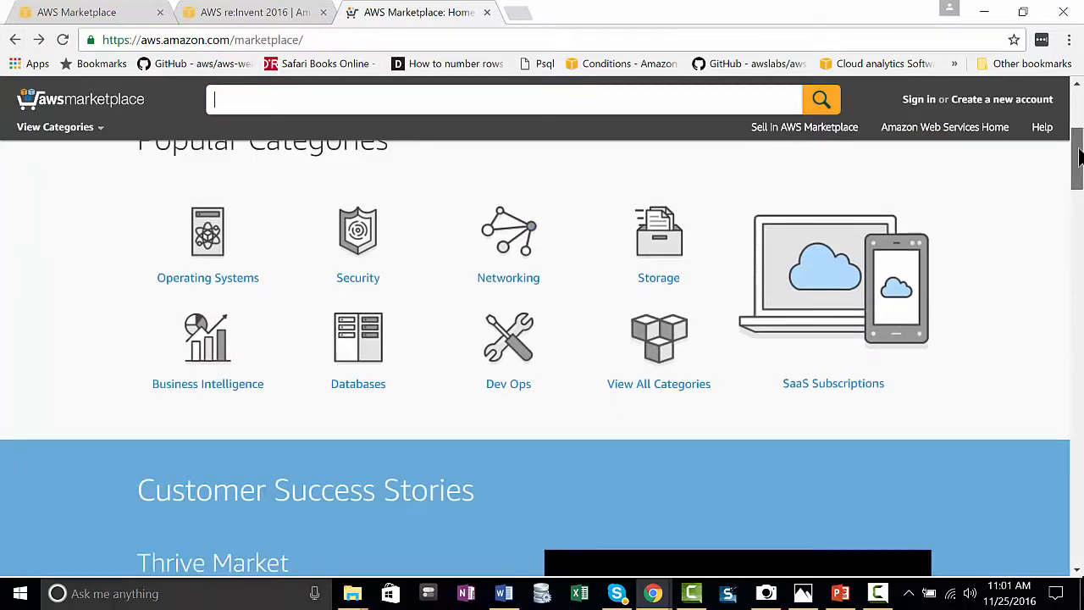
scroll("down", 3)
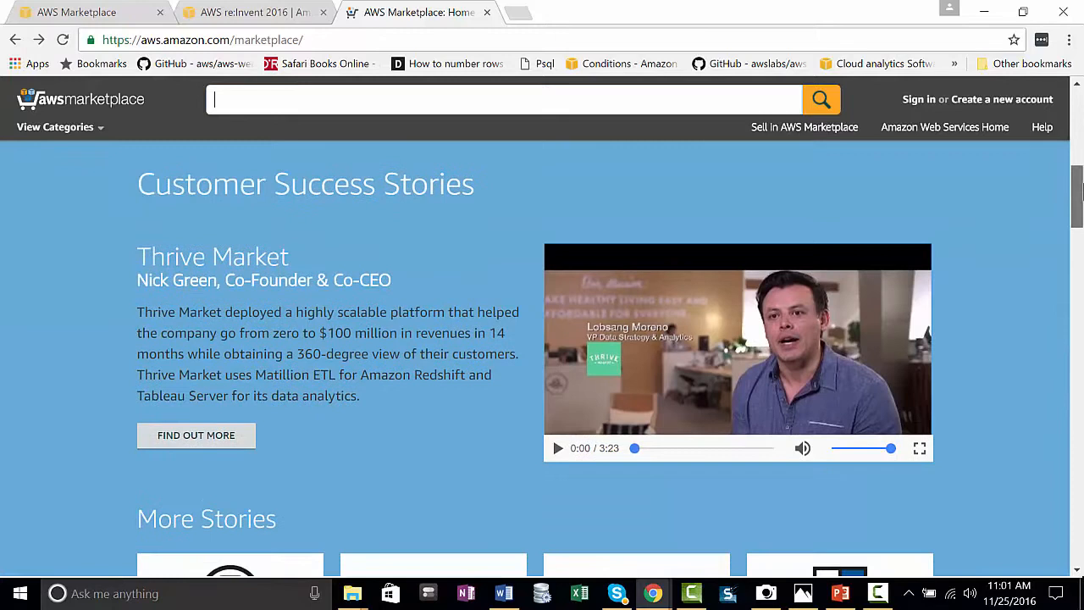
scroll("down", 3)
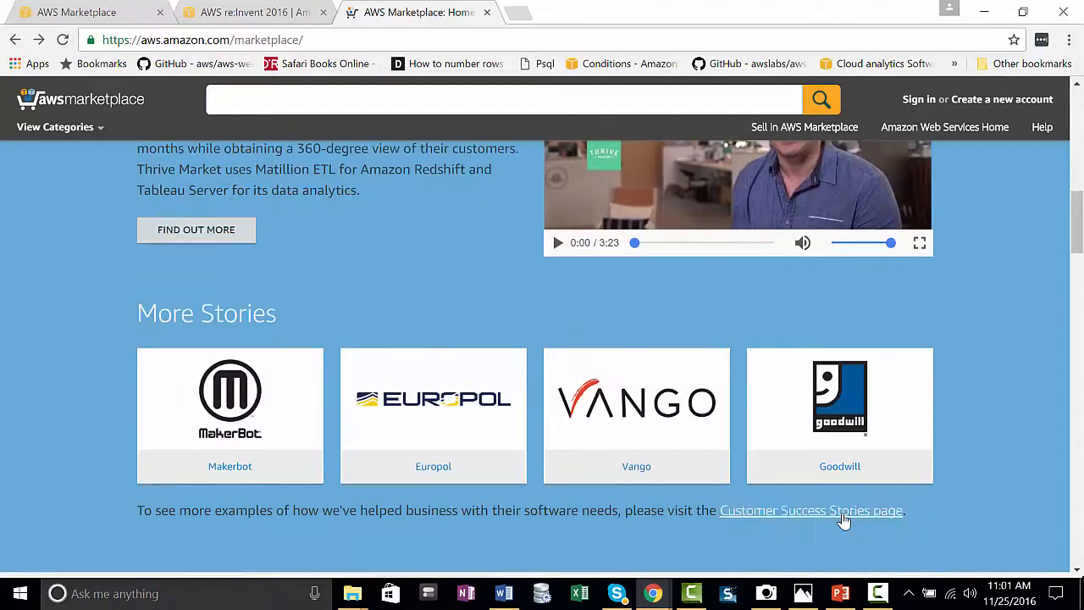
mouse_move(810, 510)
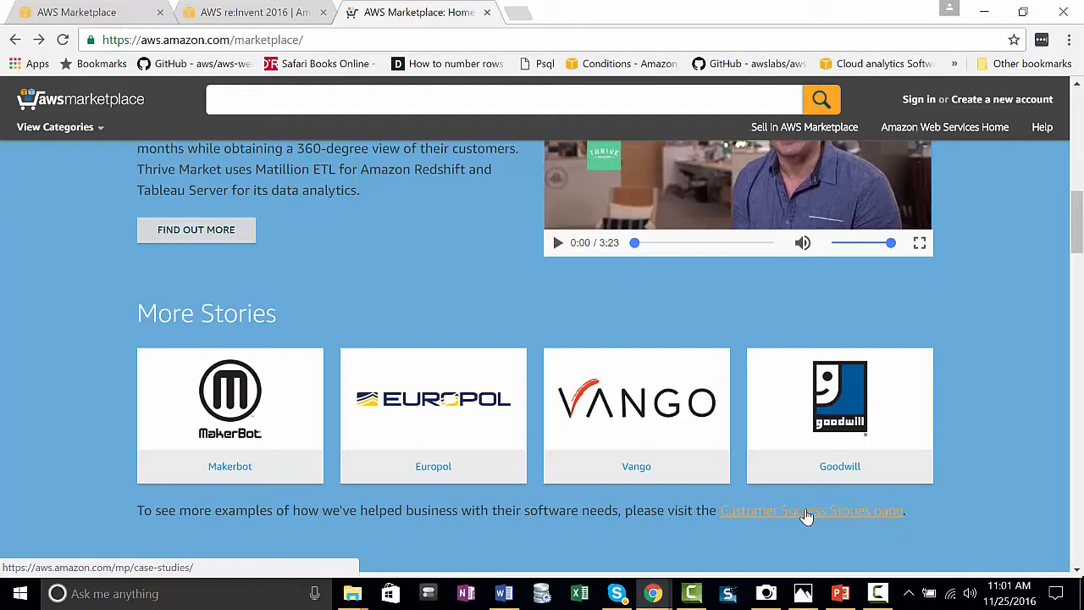
- Visit the Customer Success Stories page and browse through it
left_click(810, 511)
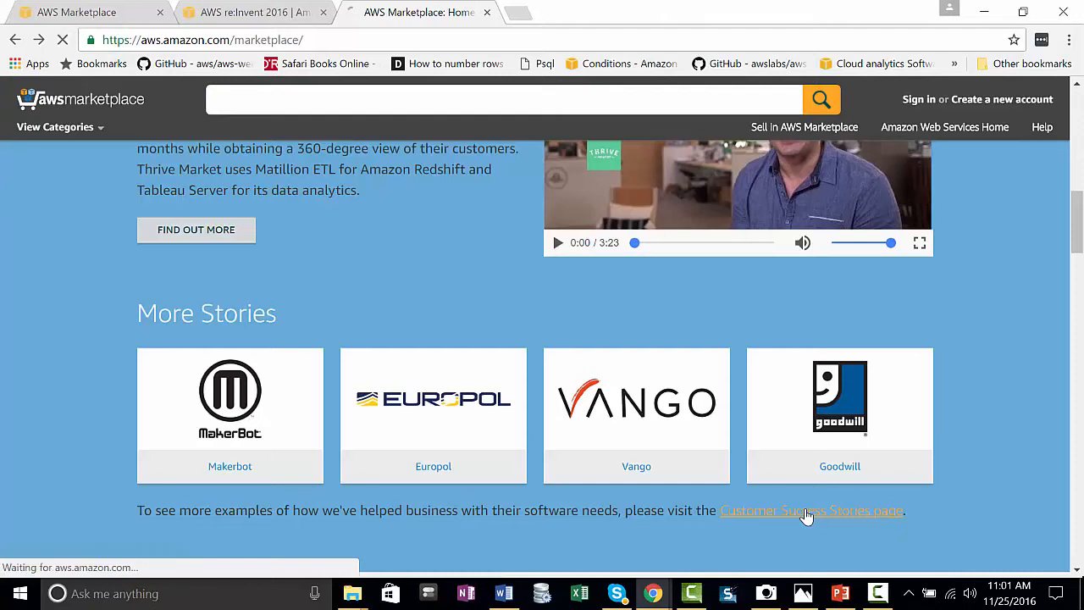
left_click(809, 512)
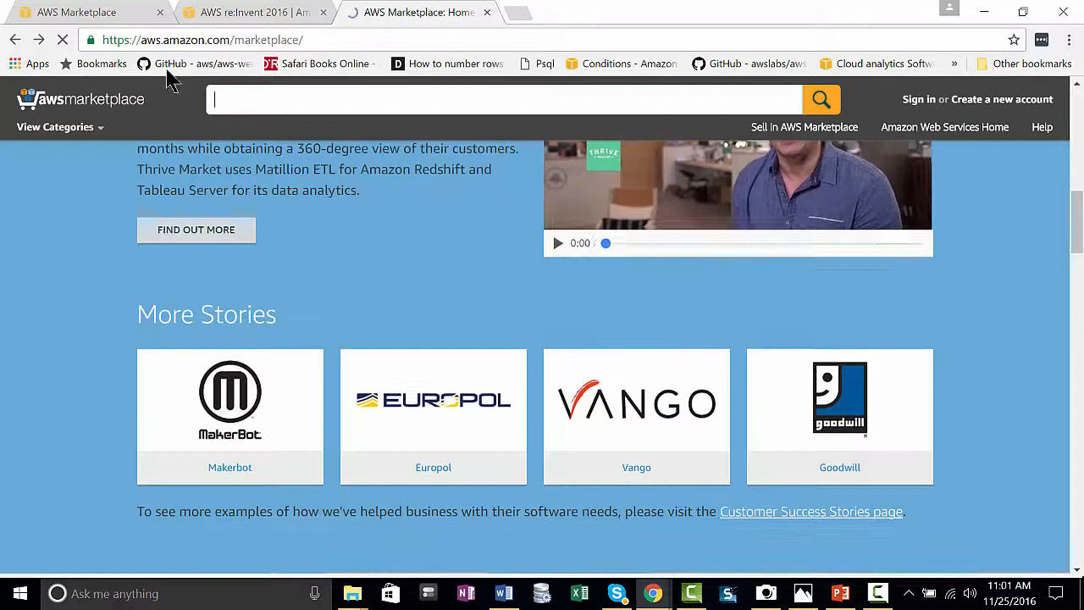
scroll("up", 3)
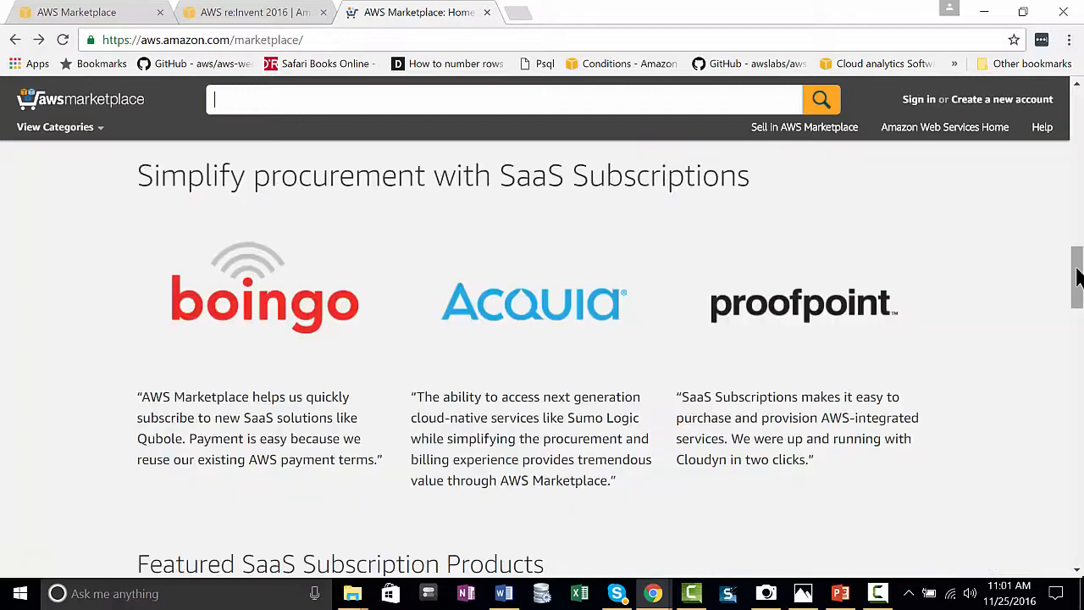
mouse_move(522, 214)
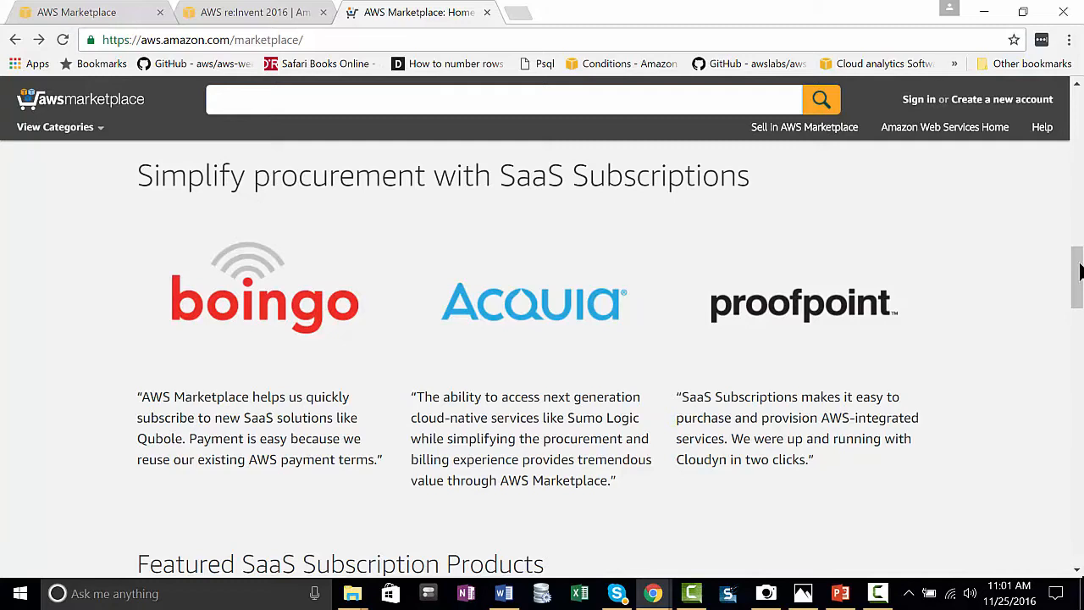
scroll("down", 3)
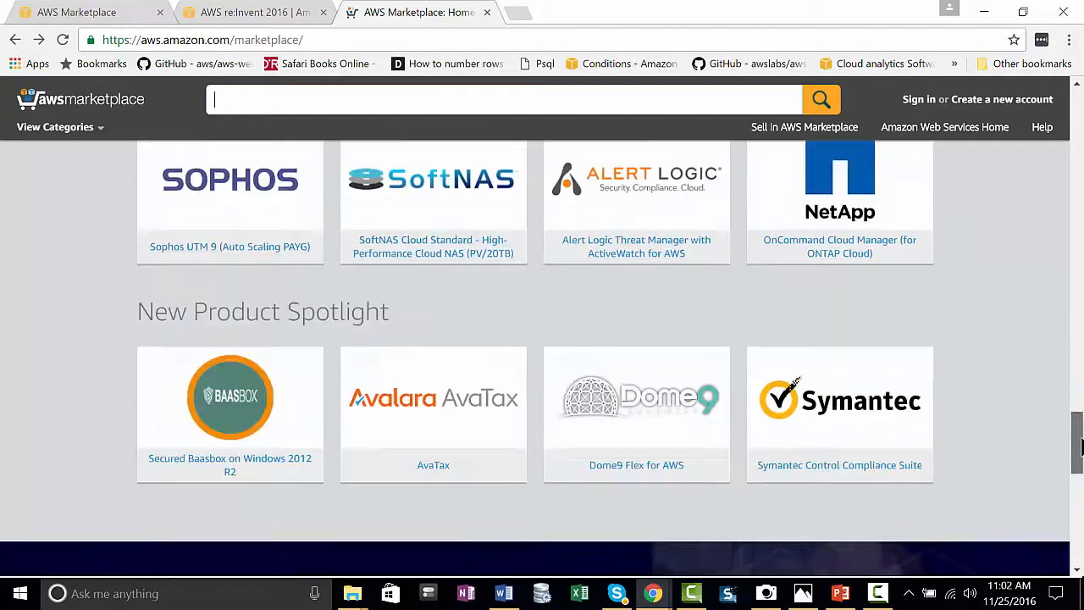
scroll("down", 3)
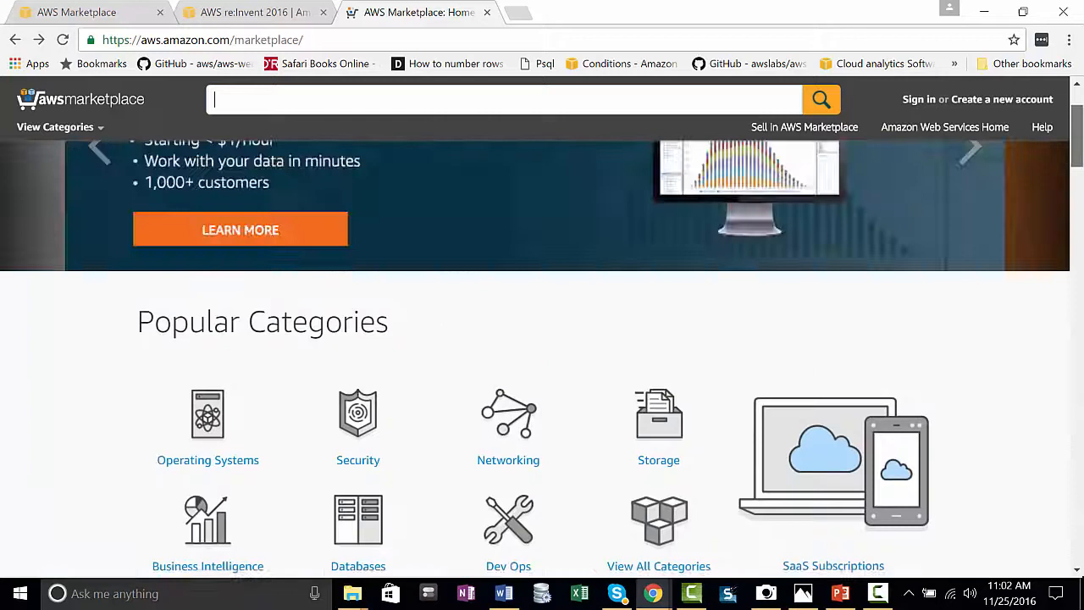
scroll("down", 3)
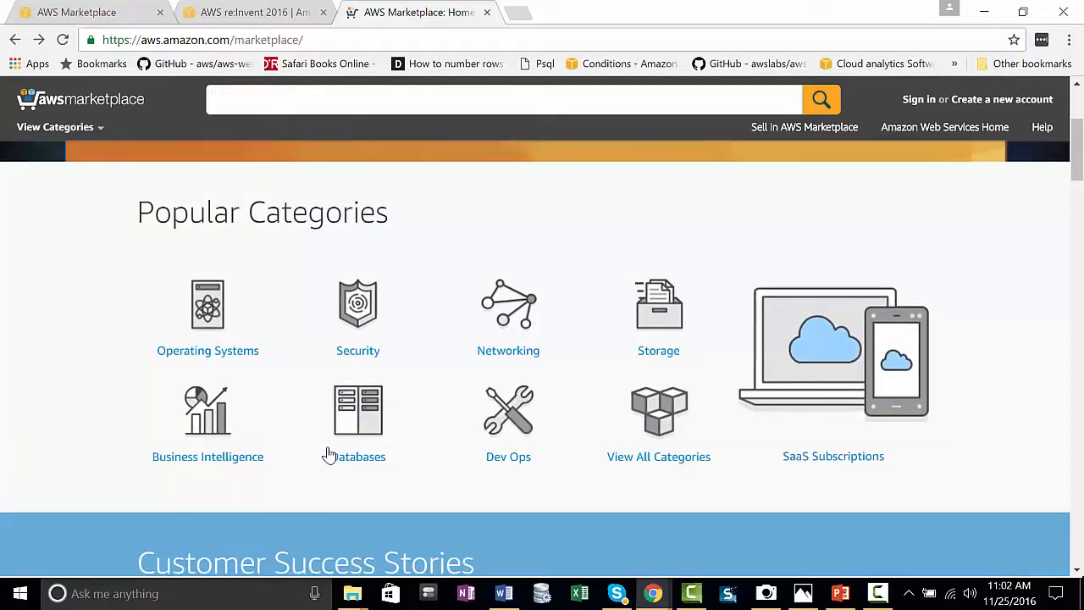
mouse_move(546, 498)
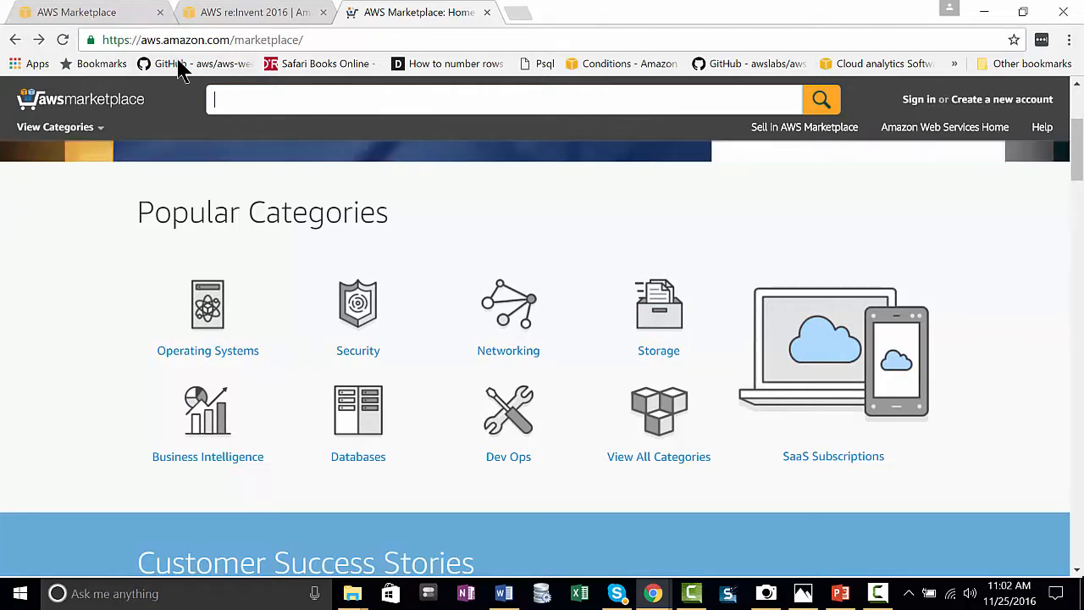
mouse_move(326, 67)
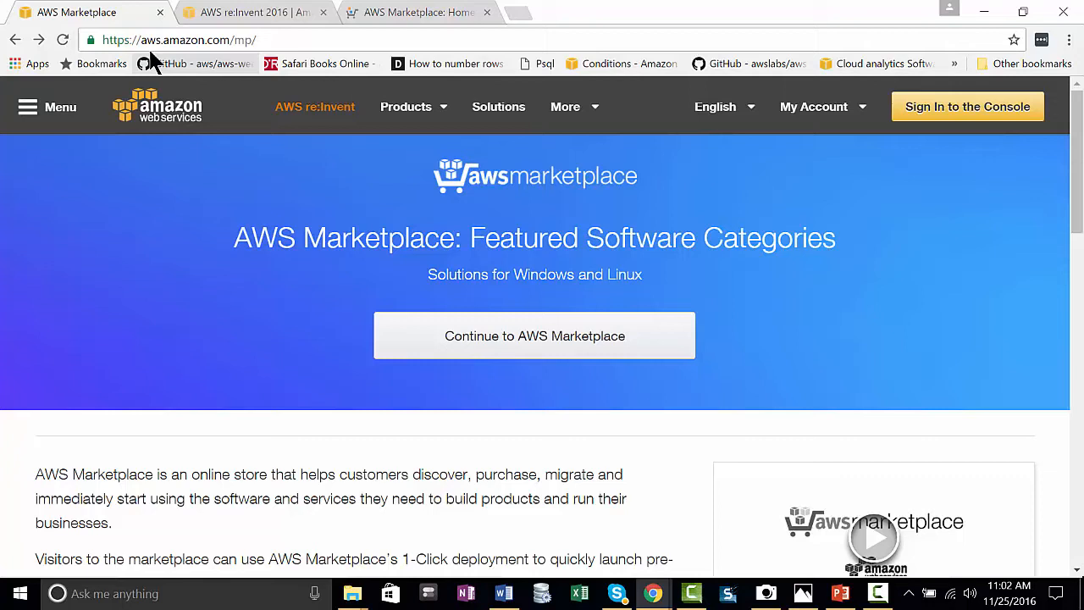
mouse_move(210, 66)
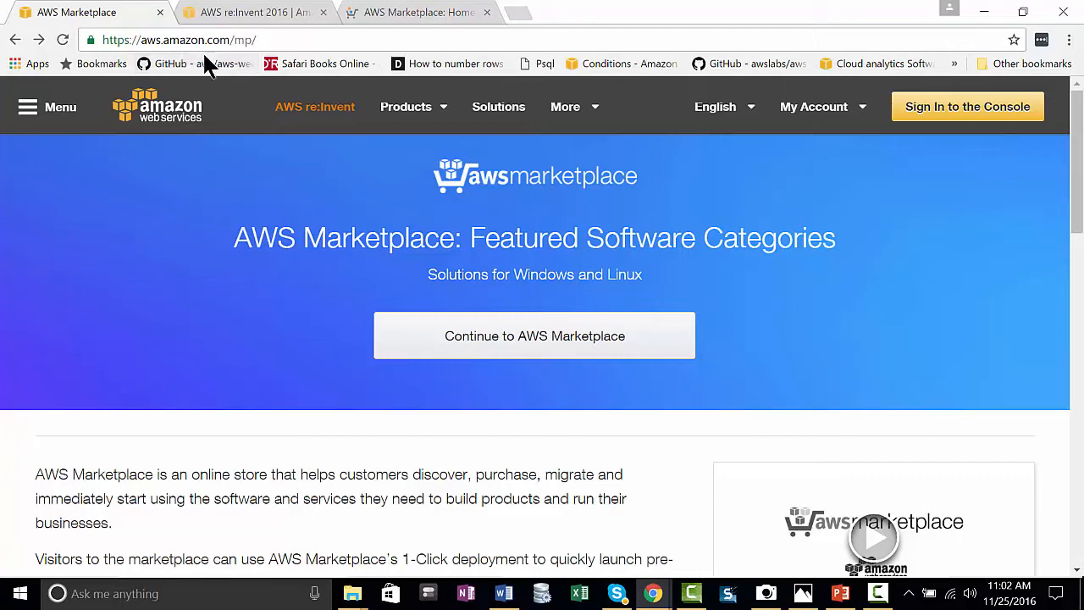
mouse_move(258, 64)
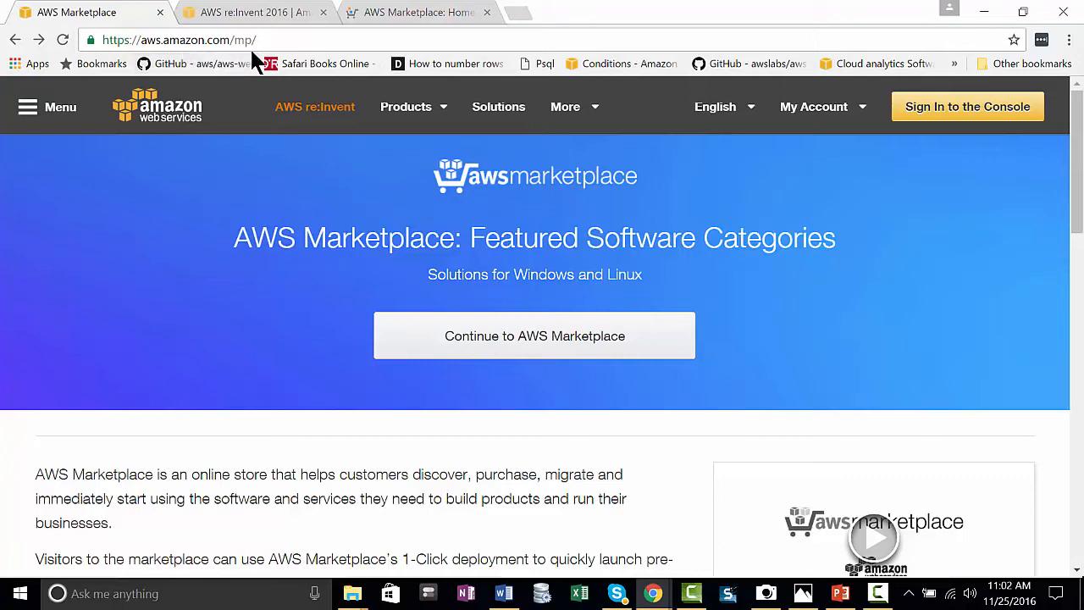
mouse_move(1041, 217)
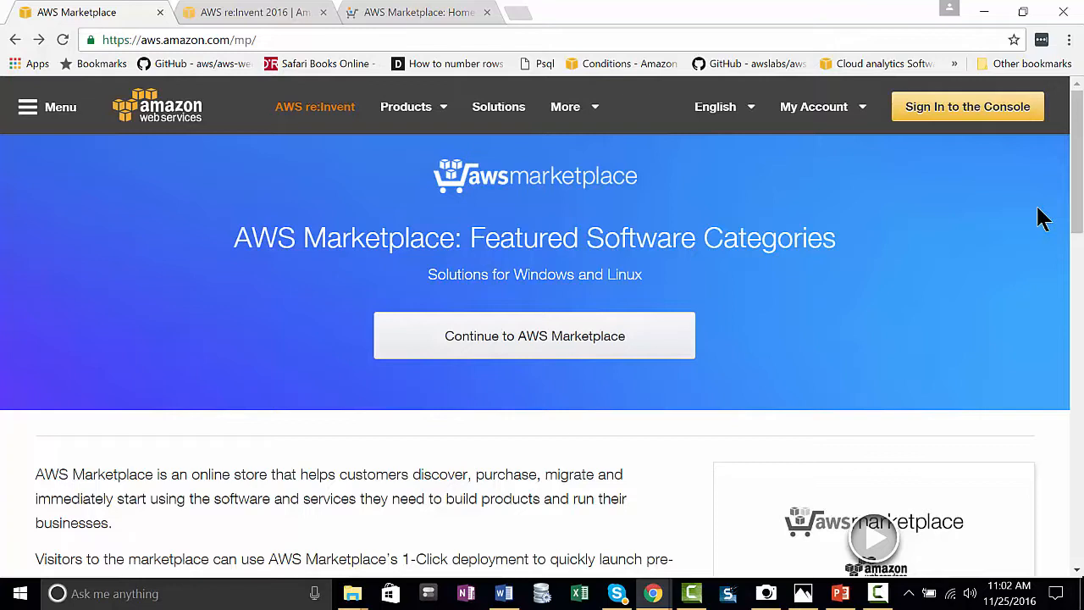
- Choose Security from the homepage category list and go to its landing page
scroll("down", 3)
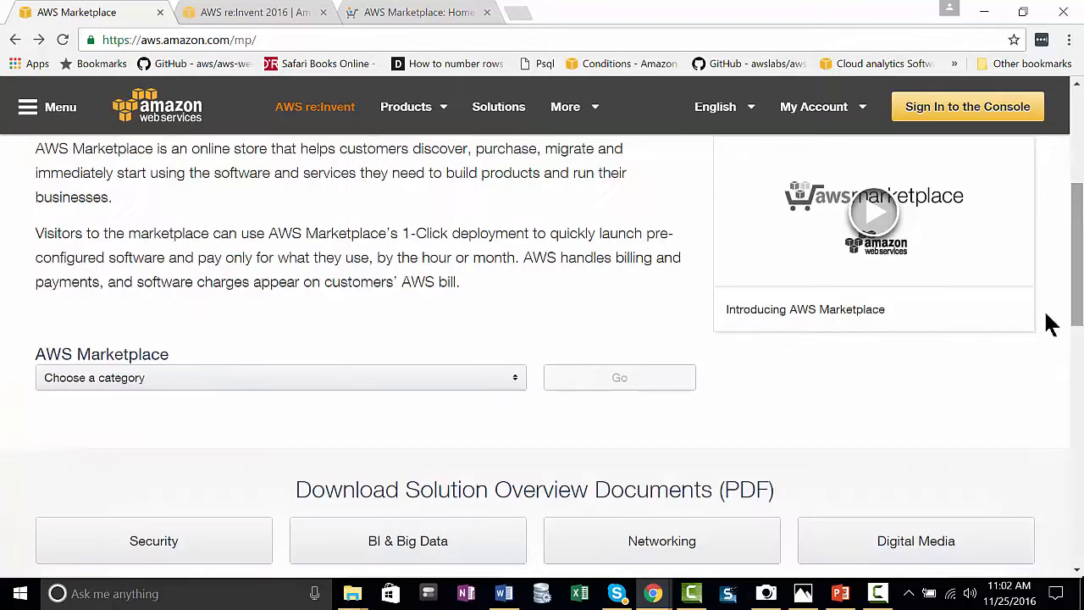
left_click(279, 378)
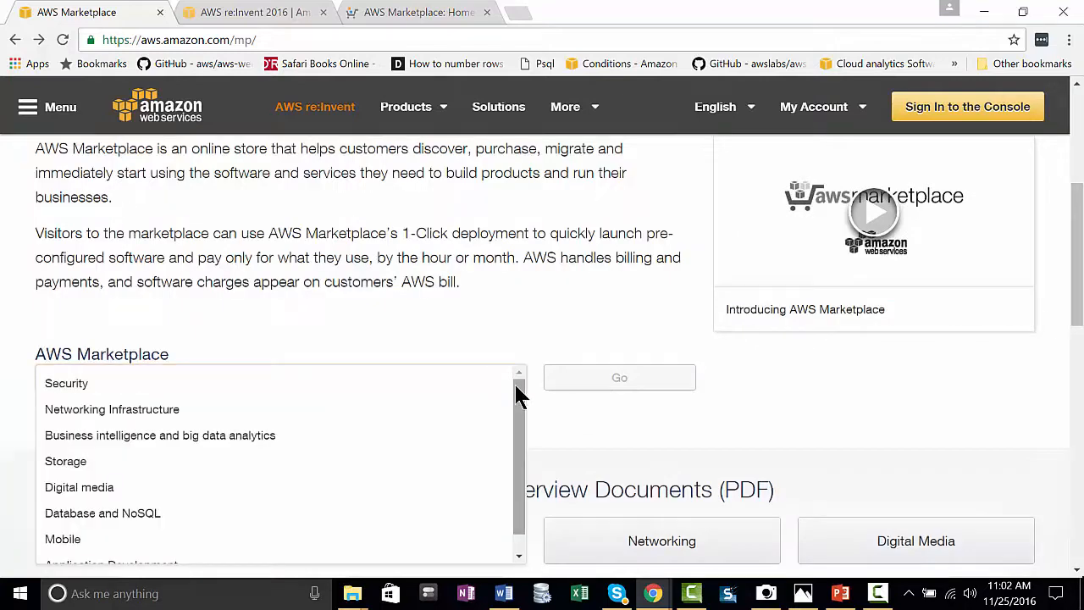
scroll("down", 3)
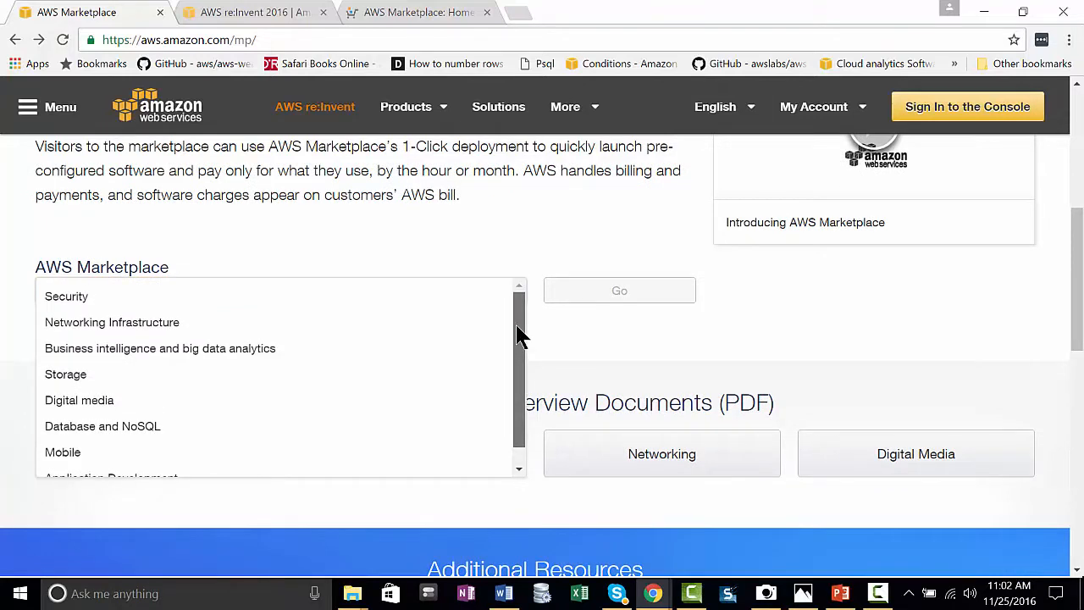
scroll("down", 3)
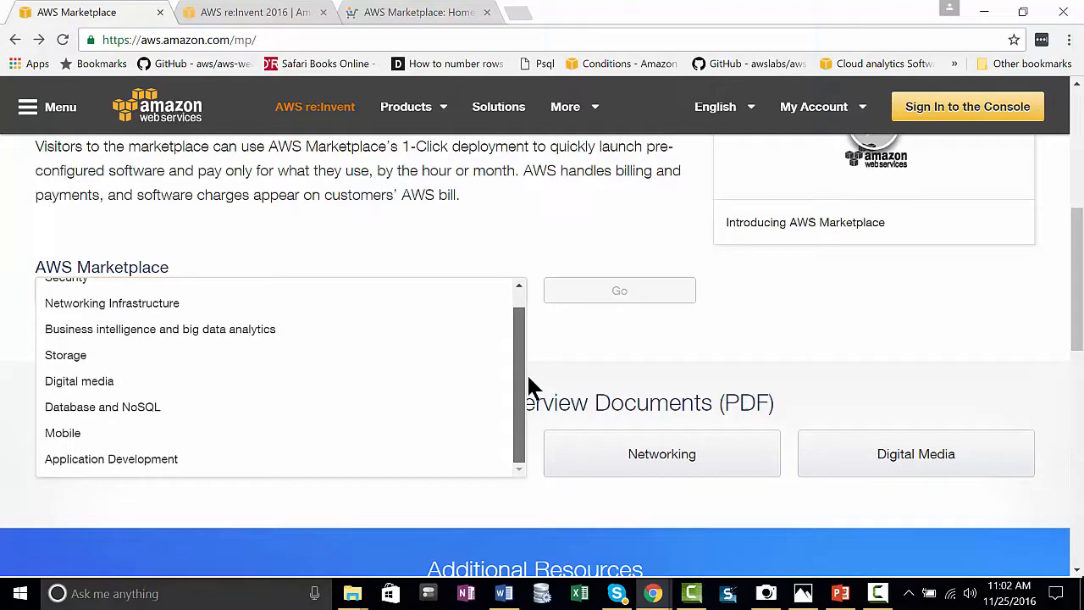
mouse_move(535, 375)
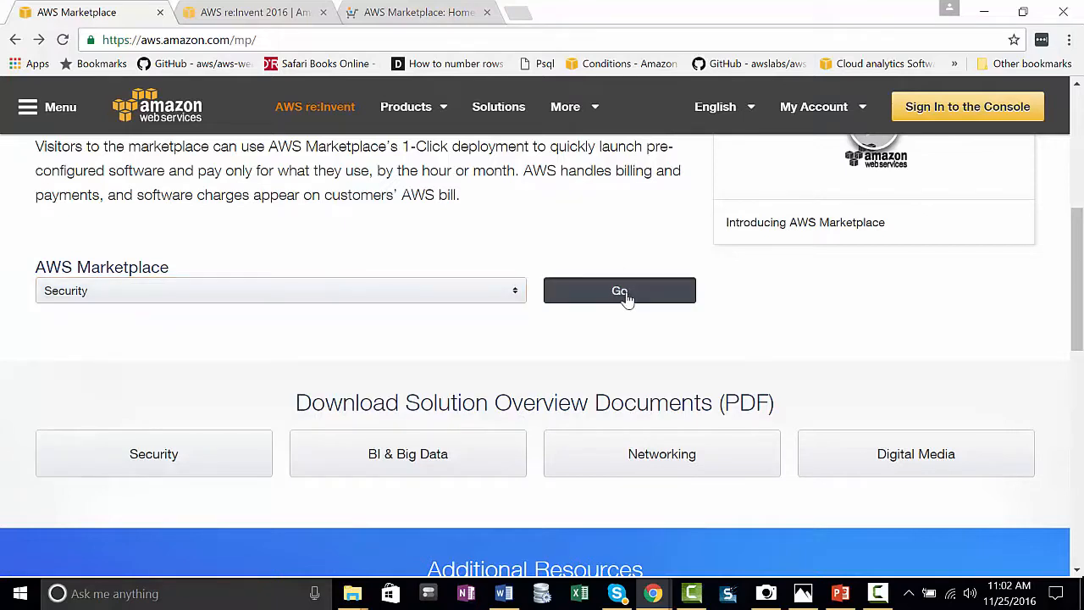
left_click(619, 291)
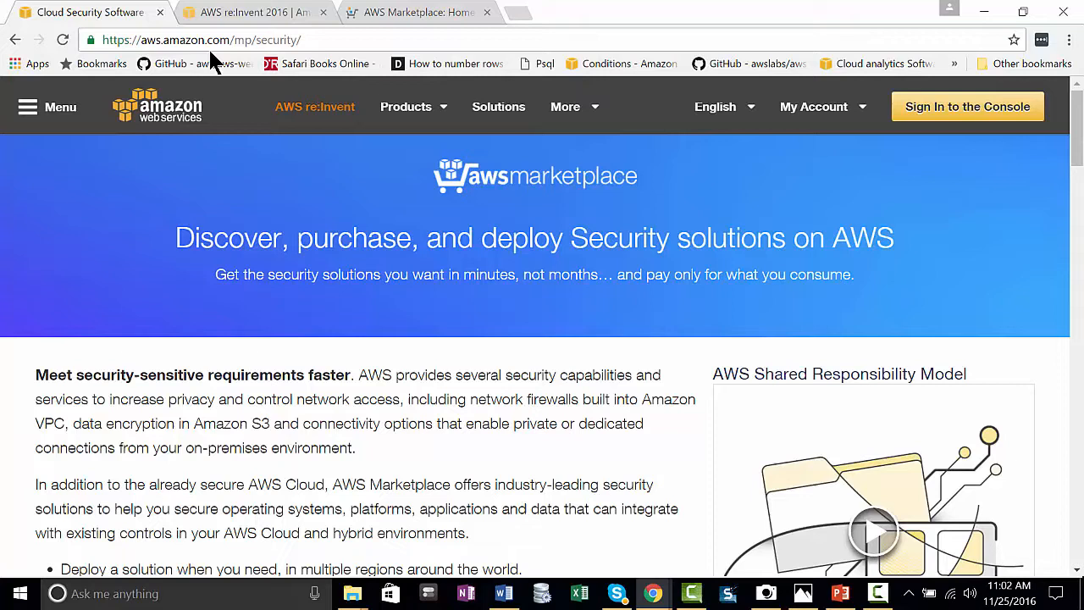
mouse_move(248, 61)
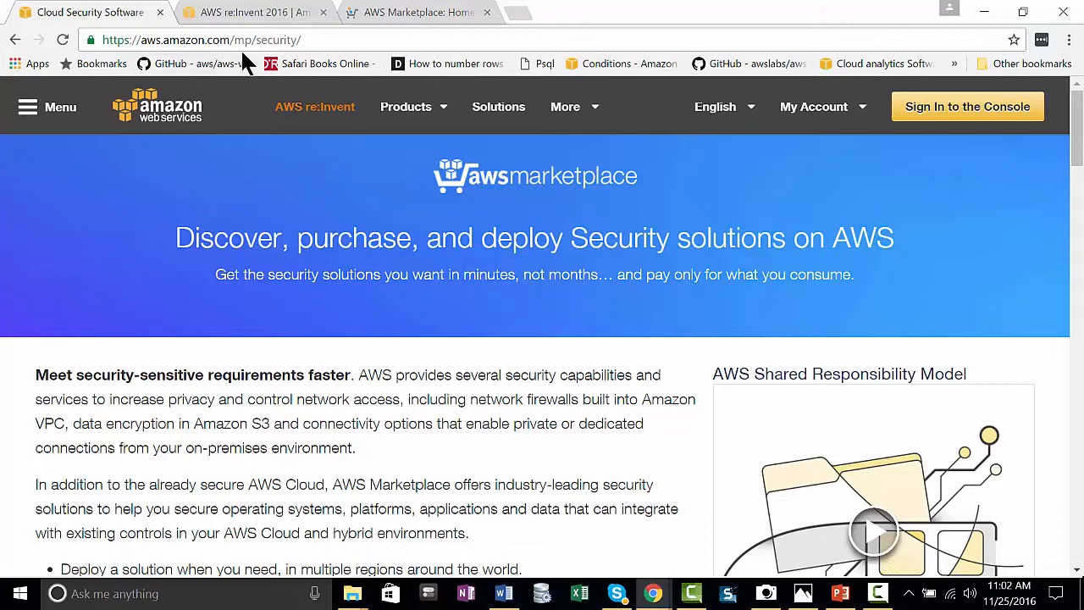
mouse_move(1064, 161)
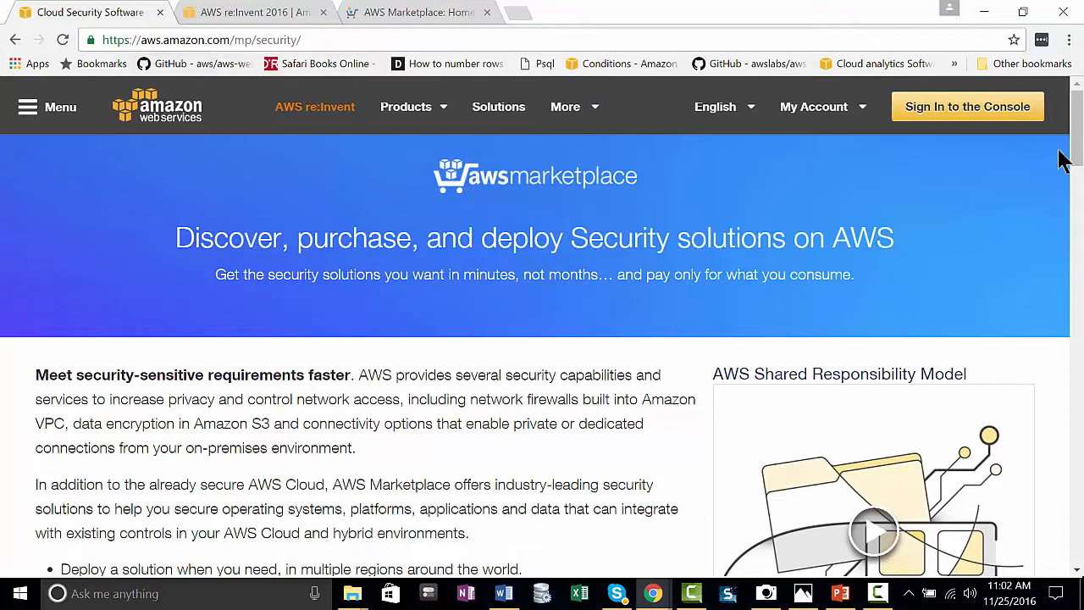
- Browse the Security page down to Infrastructure security and show more vendors in its carousel
scroll("down", 3)
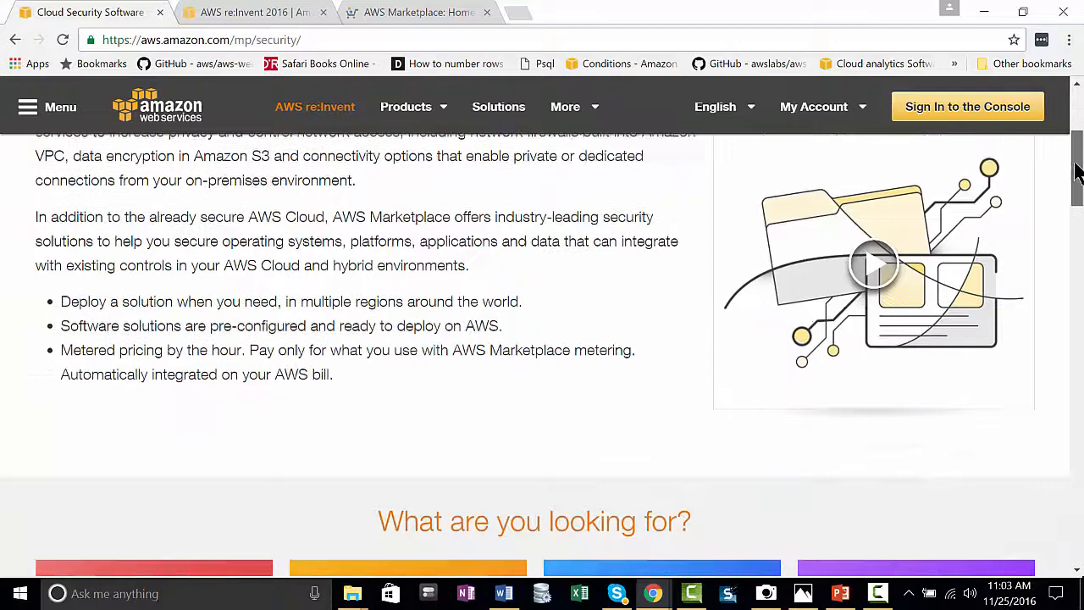
scroll("down", 3)
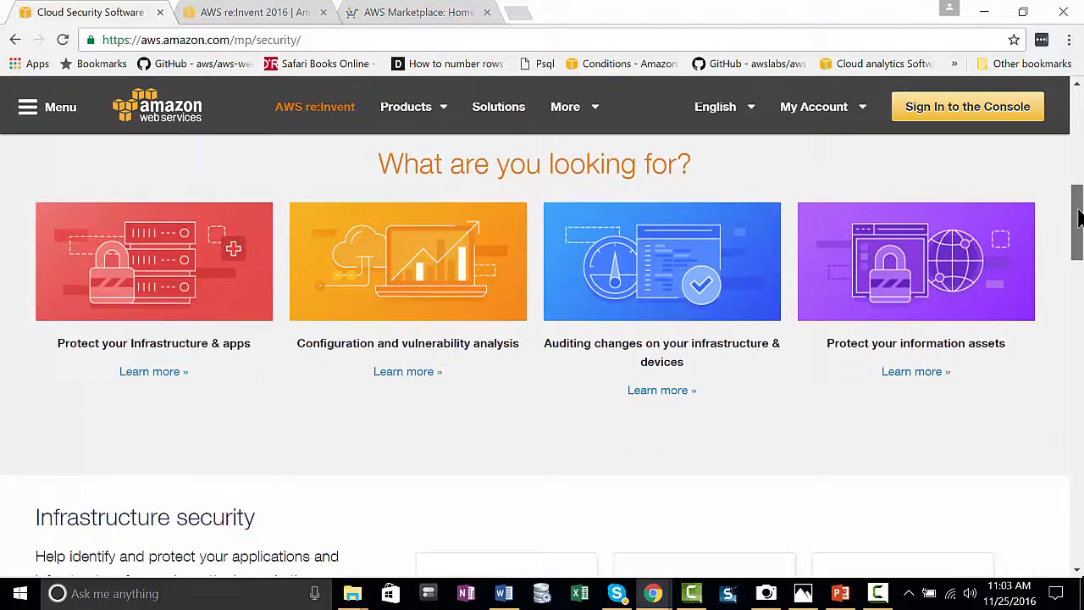
scroll("down", 3)
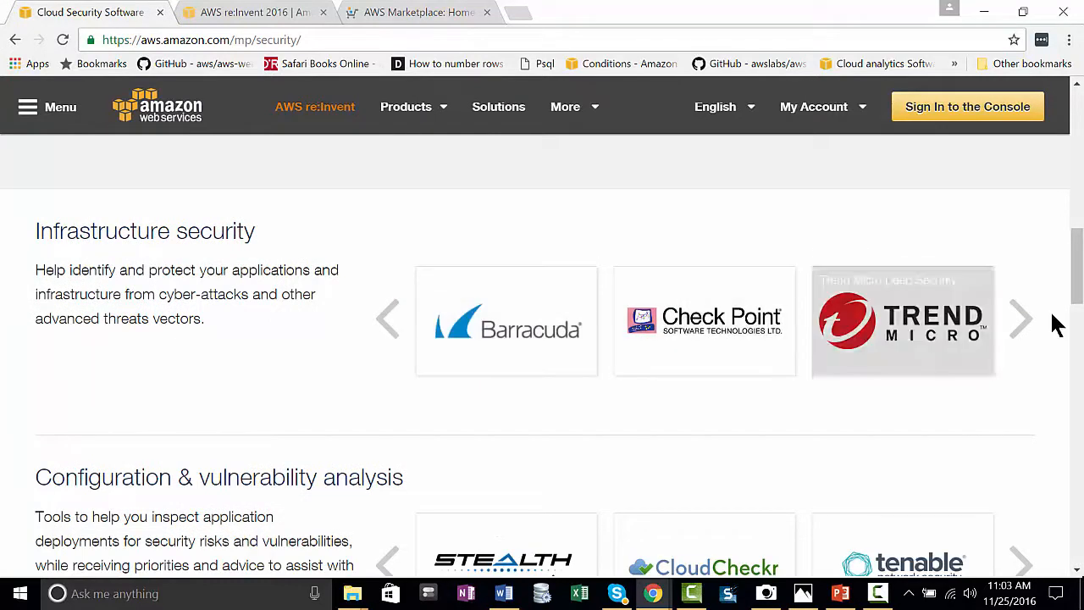
left_click(1022, 318)
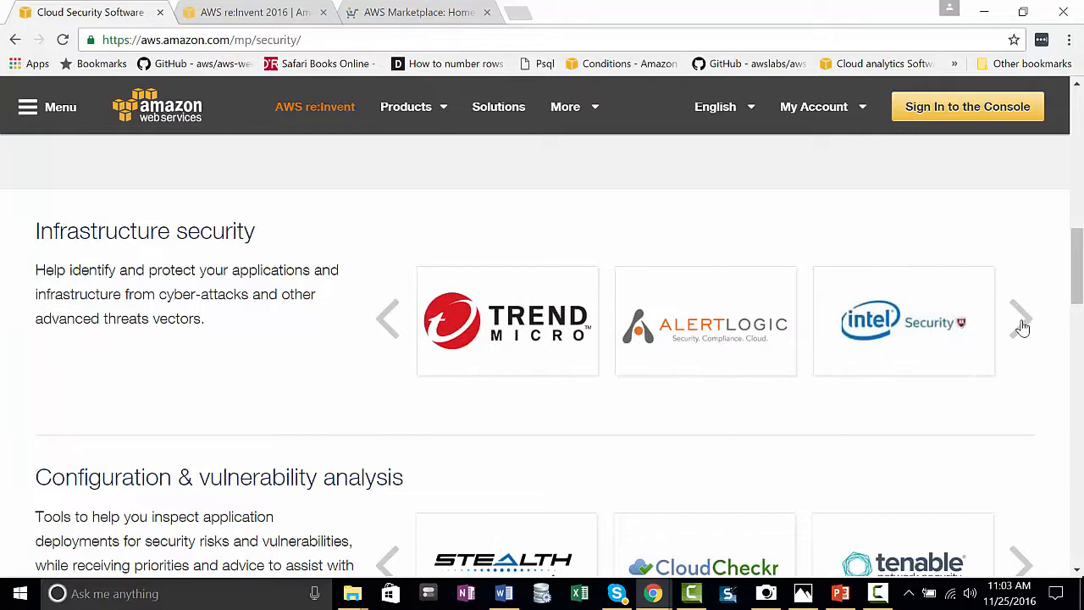
scroll("down", 3)
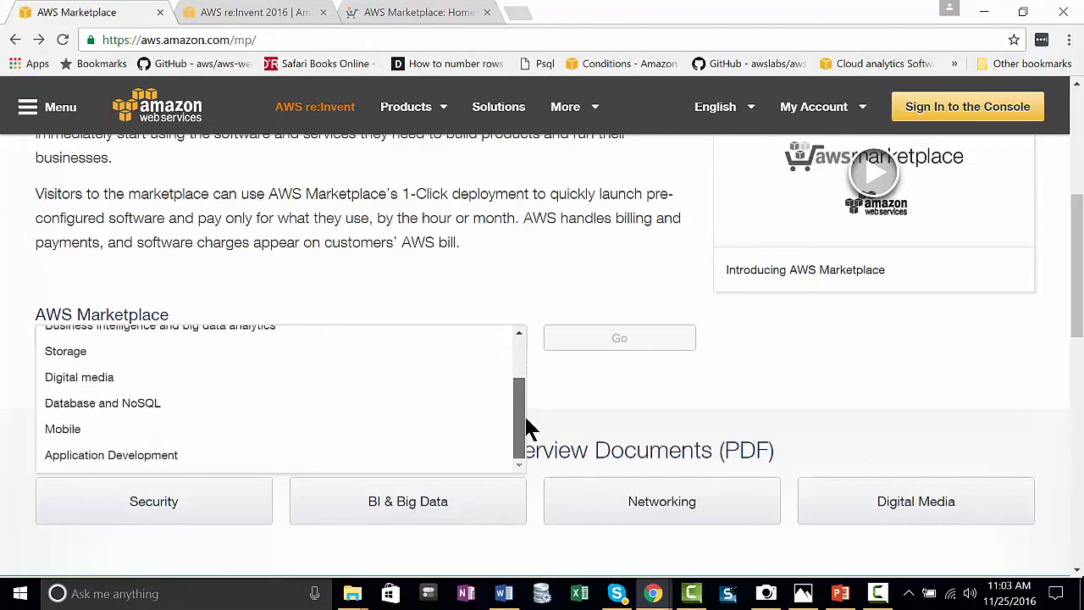
- Choose Business intelligence and big data analytics and go to its landing page
left_click_drag(516, 424, 516, 373)
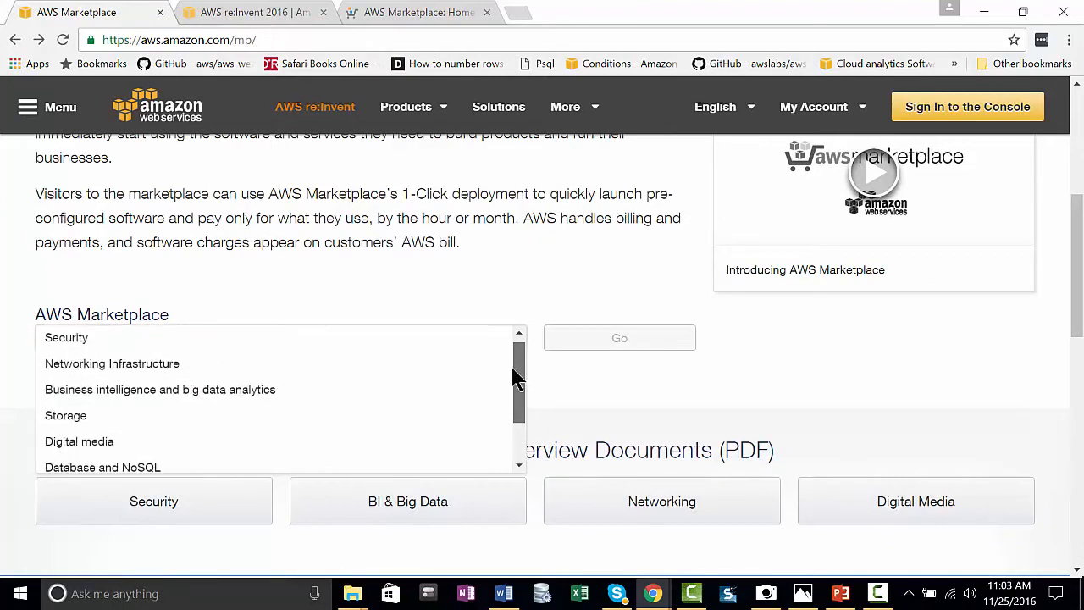
left_click(160, 389)
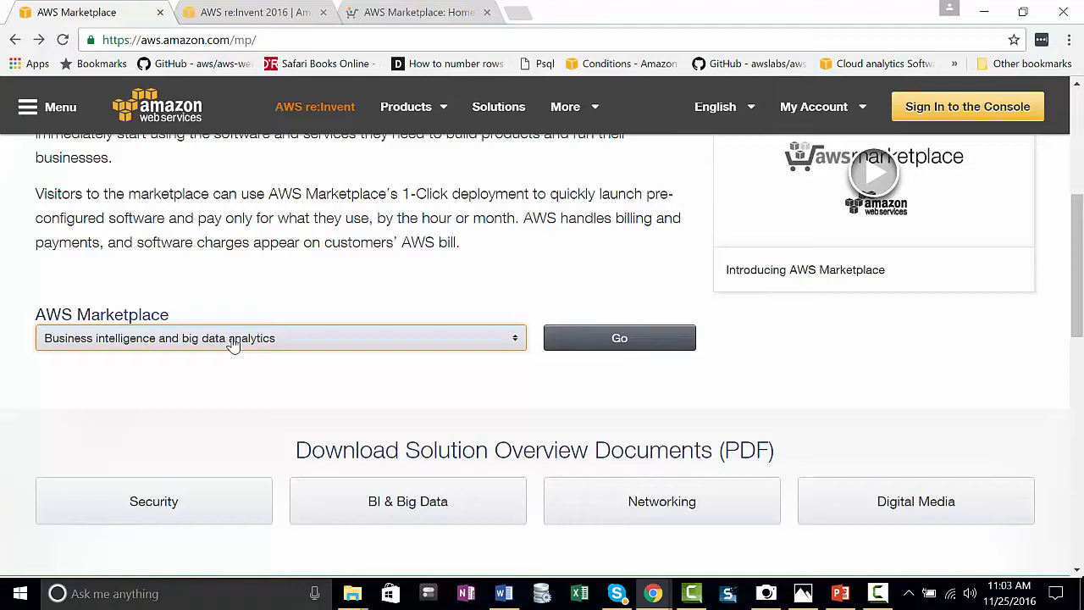
left_click(619, 337)
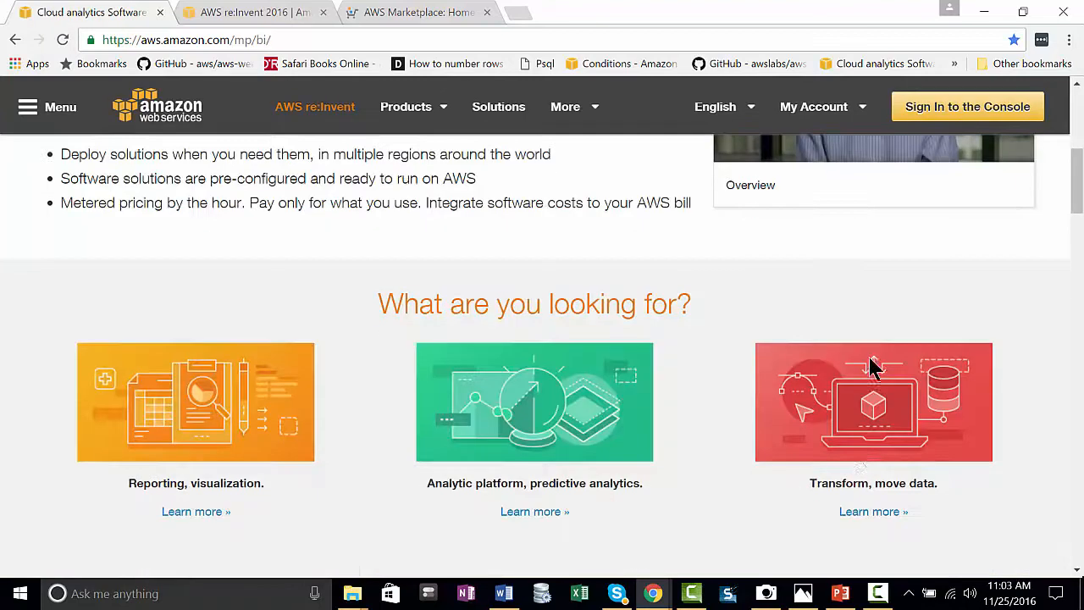
scroll("down", 3)
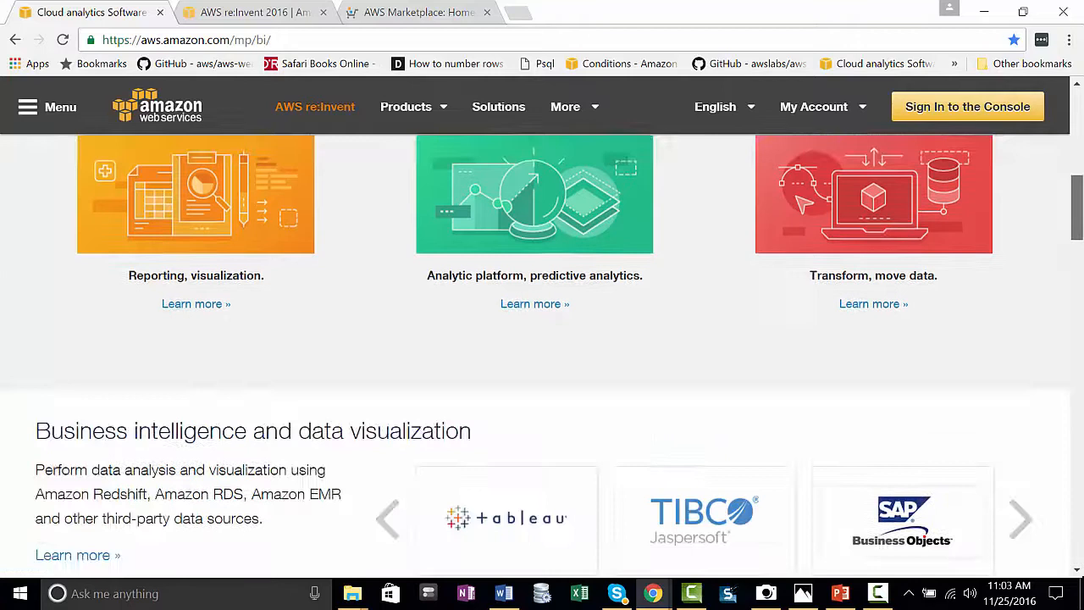
scroll("down", 3)
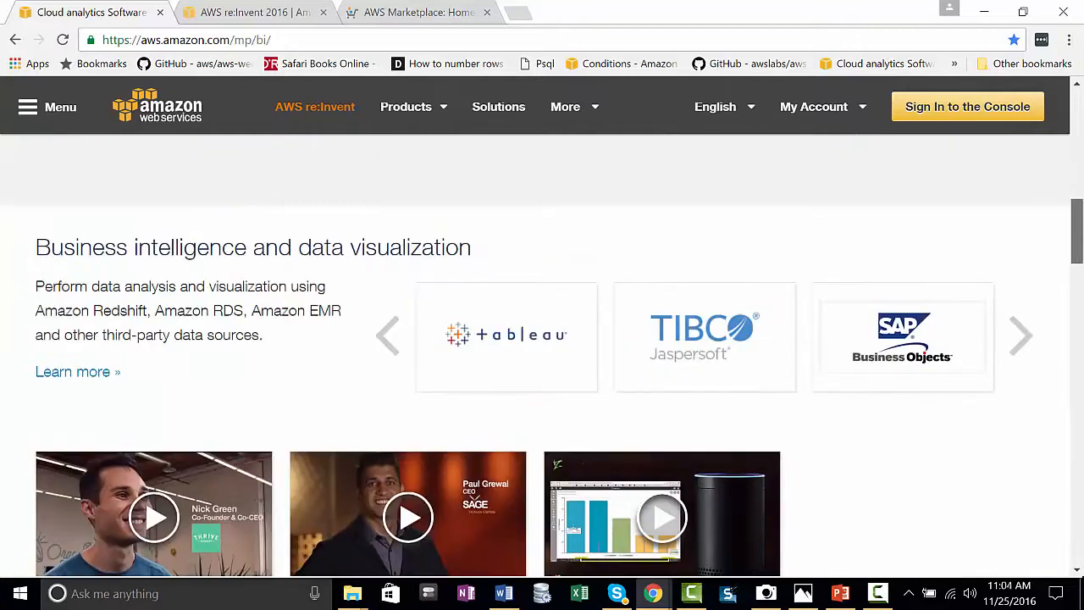
mouse_move(1020, 337)
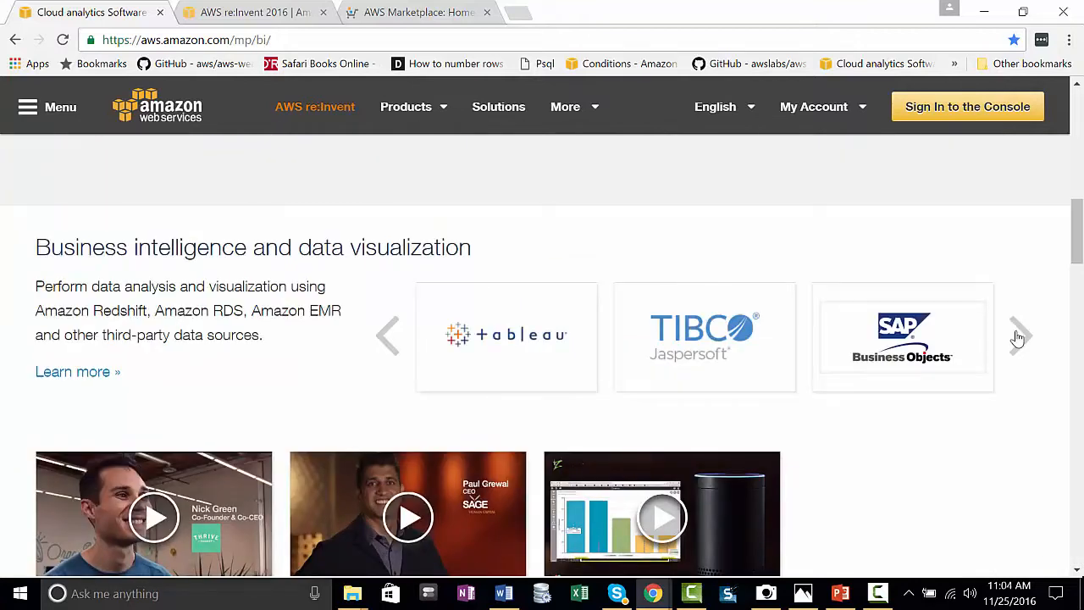
- Page through the business intelligence and advanced analytics vendor carousels, then leave for the closing slides
left_click(1020, 335)
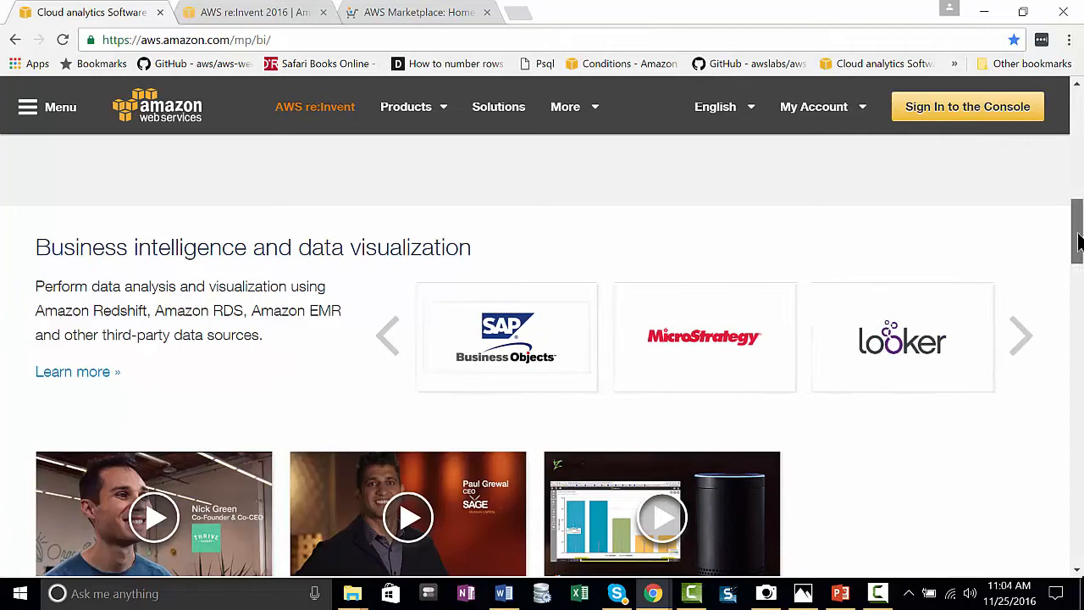
scroll("down", 3)
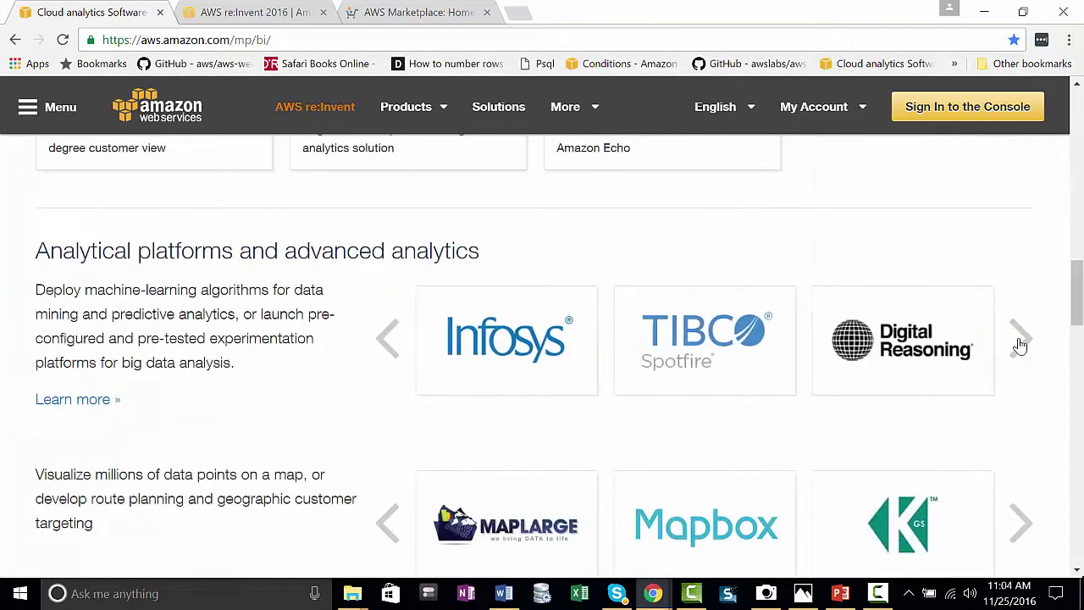
left_click(1019, 339)
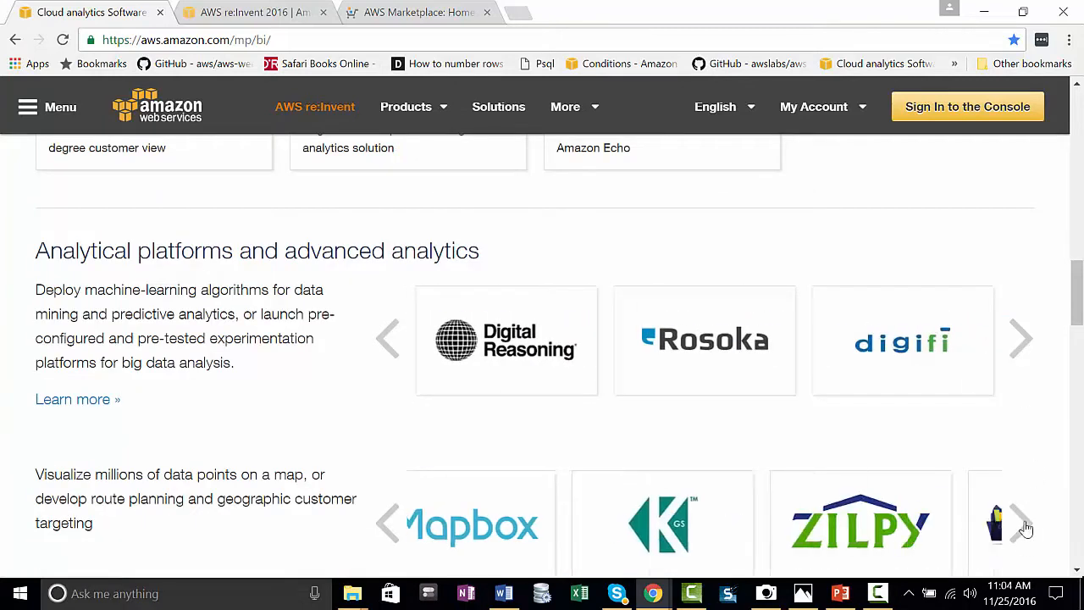
scroll("down", 3)
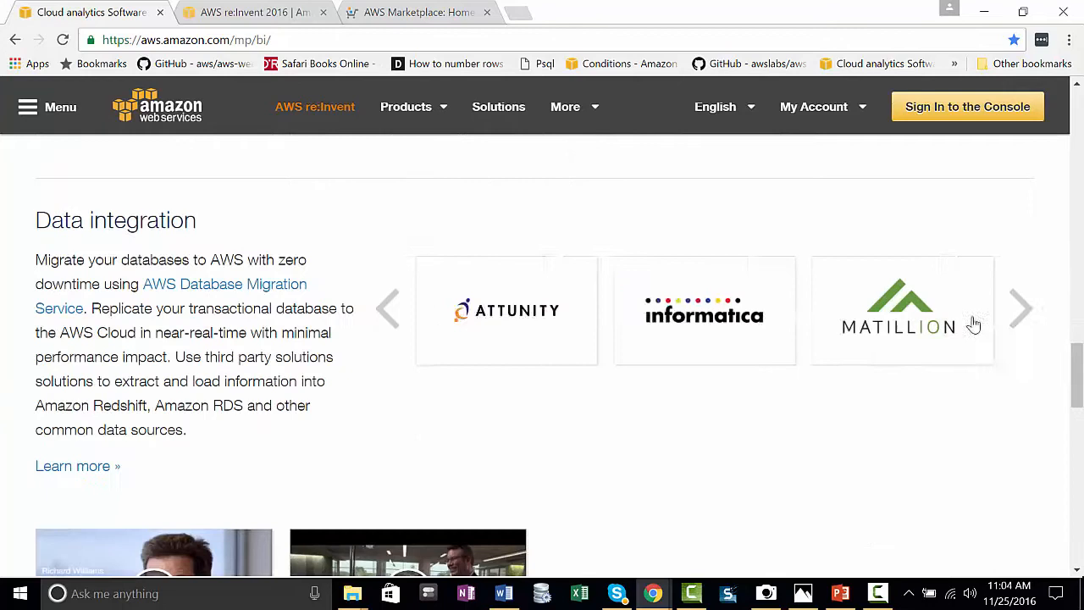
left_click(417, 12)
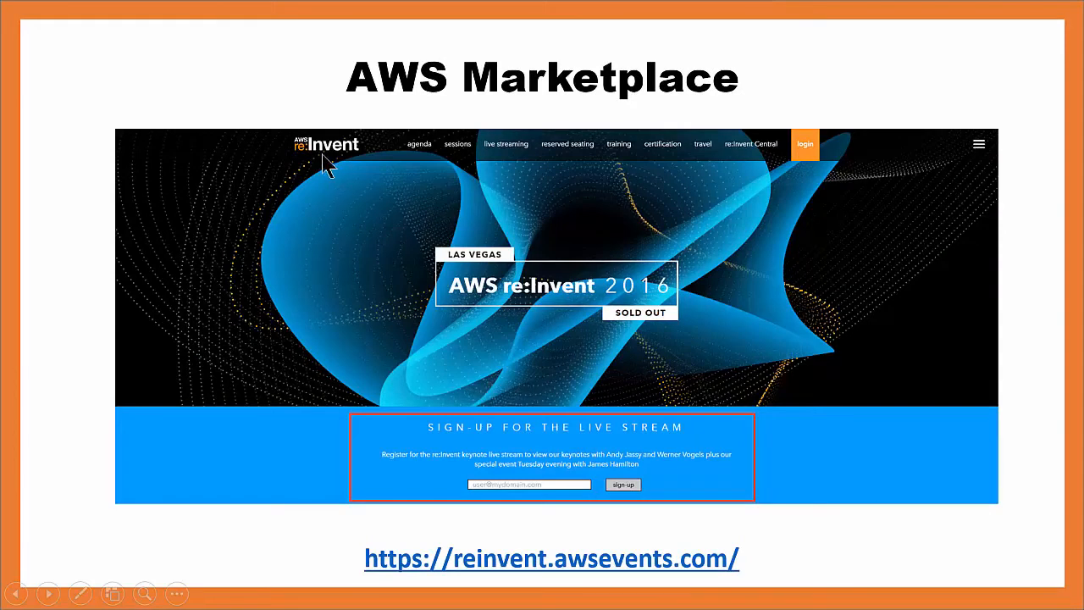
mouse_move(719, 347)
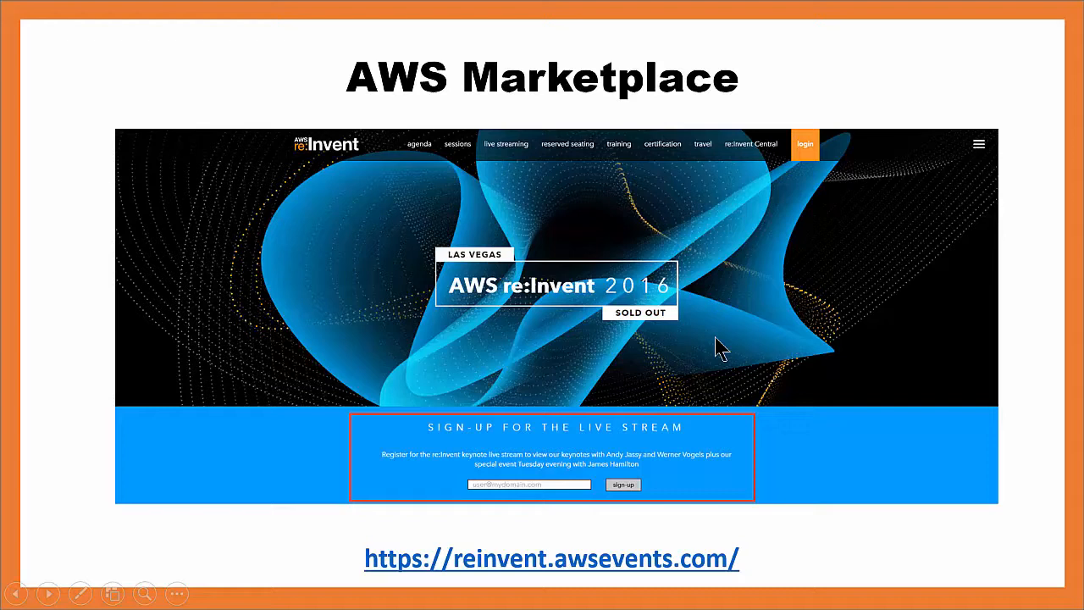
mouse_move(718, 350)
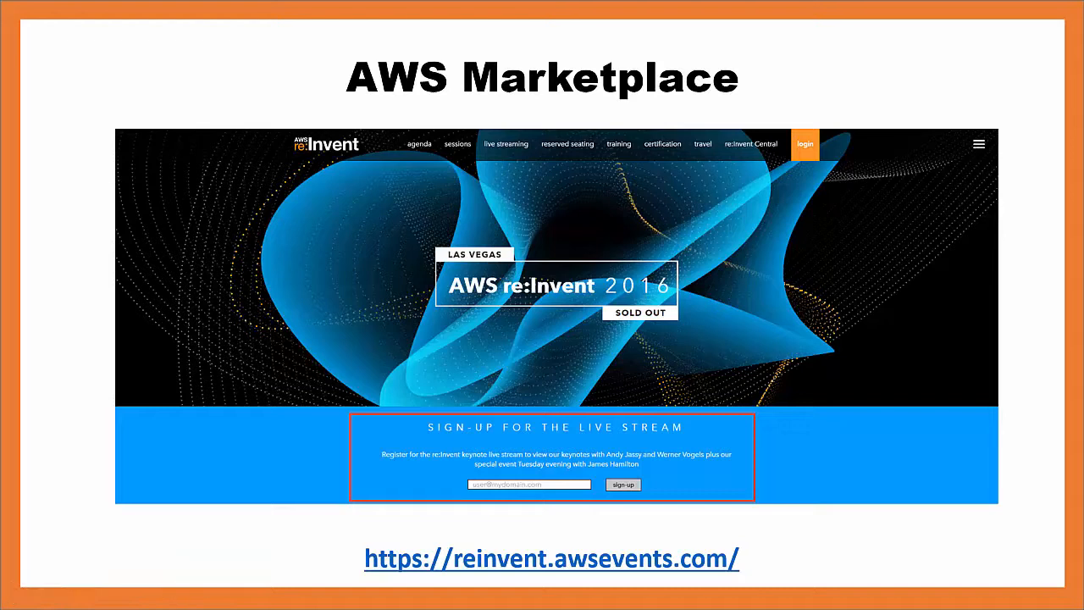
mouse_move(854, 369)
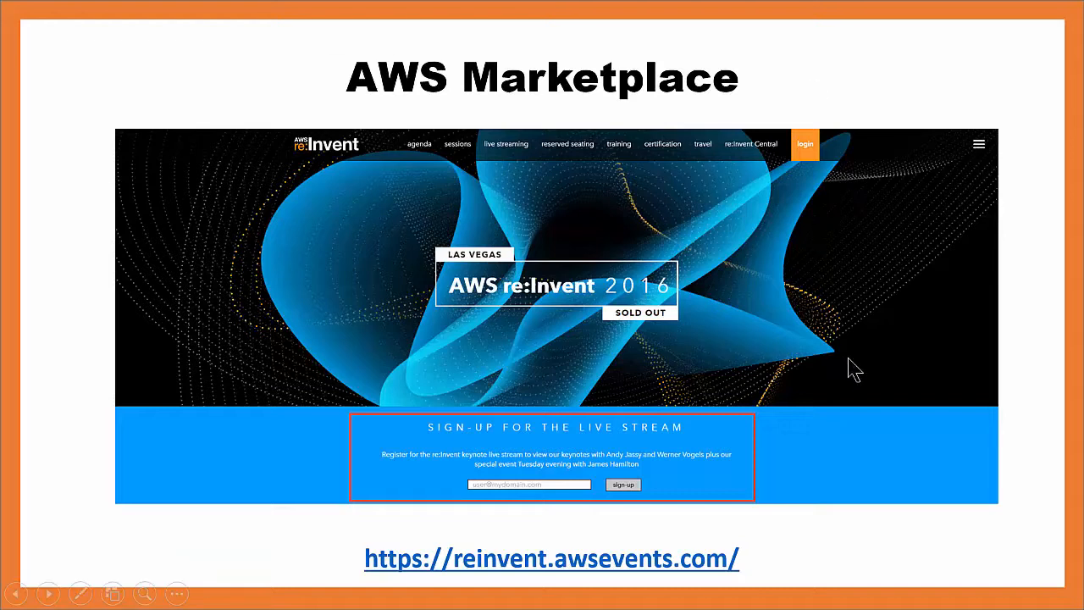
mouse_move(533, 572)
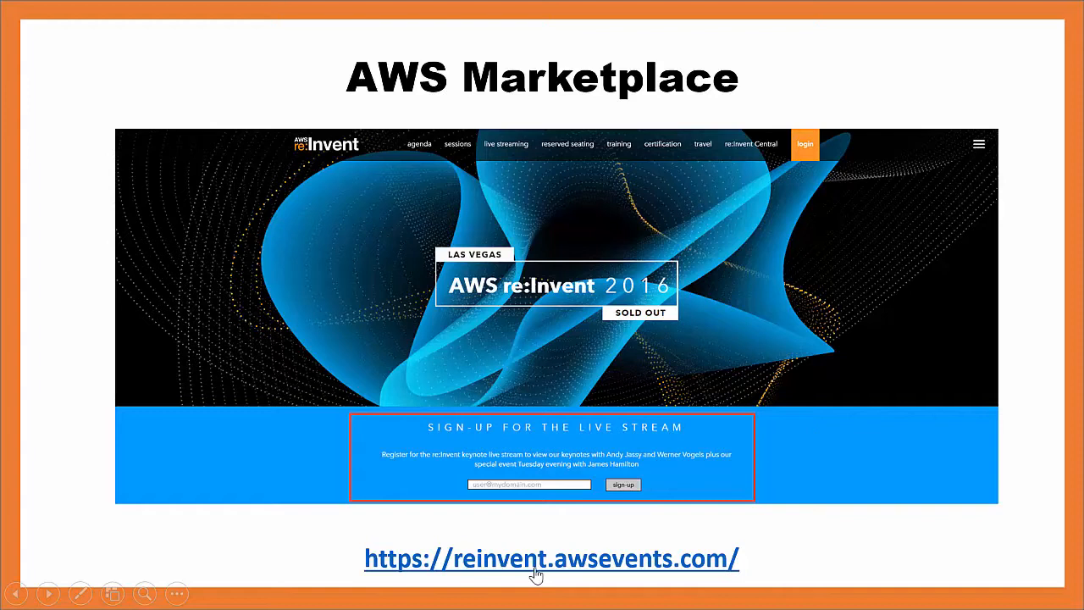
mouse_move(495, 398)
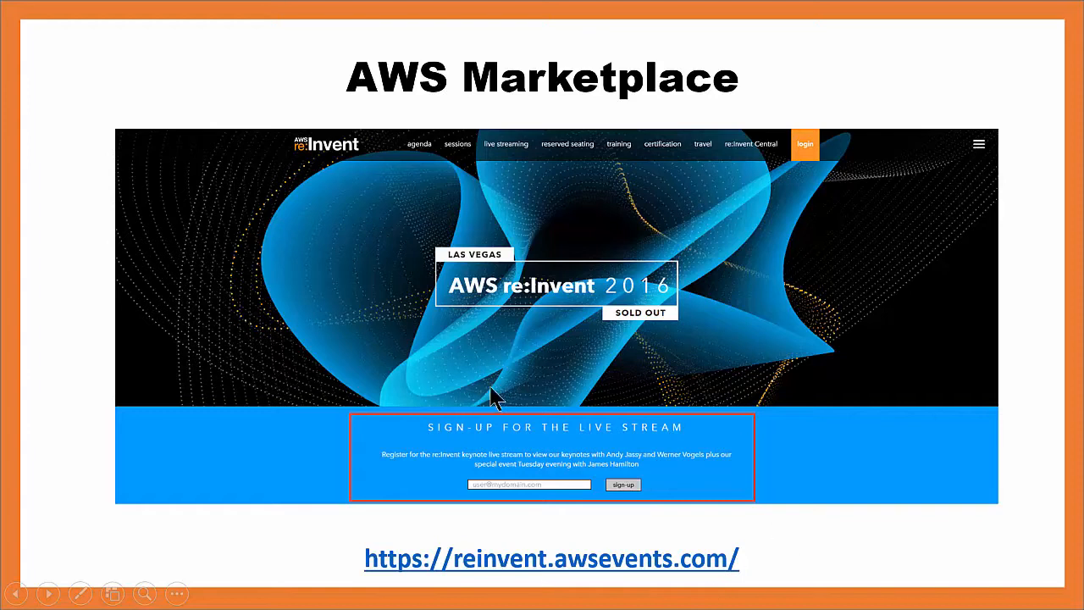
mouse_move(779, 544)
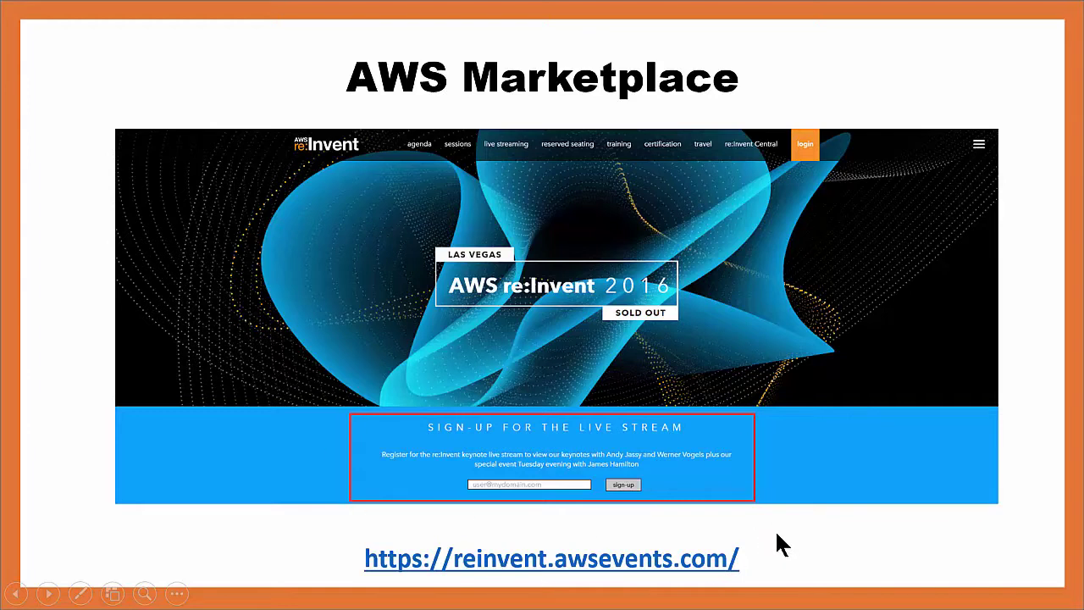